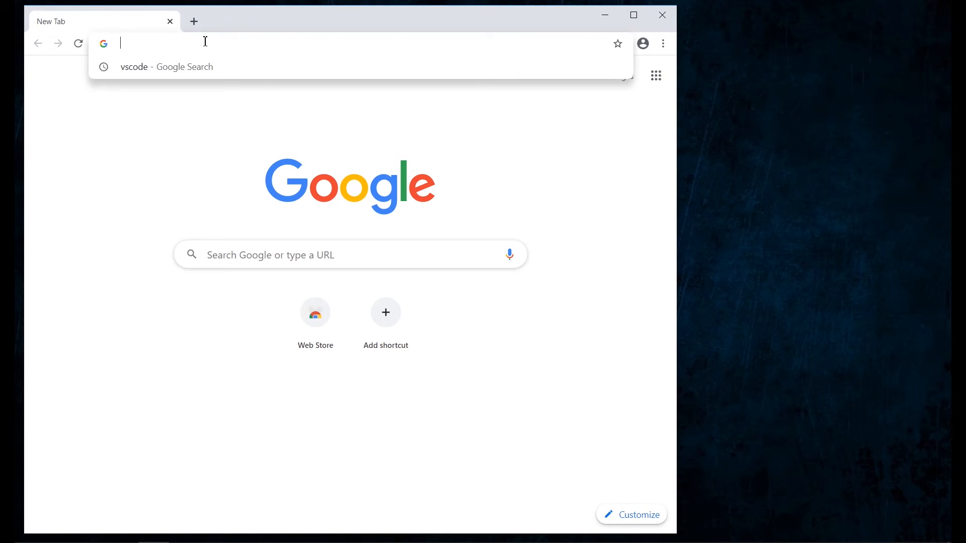
- Search Google for 'vscode', reach code.visualstudio.com and download the Windows installer
text(vscode&oq=vscode&aqs=chrome.0.69i59j0l7.2734j0j7&sourceid=chrome&ie=UTF-8)
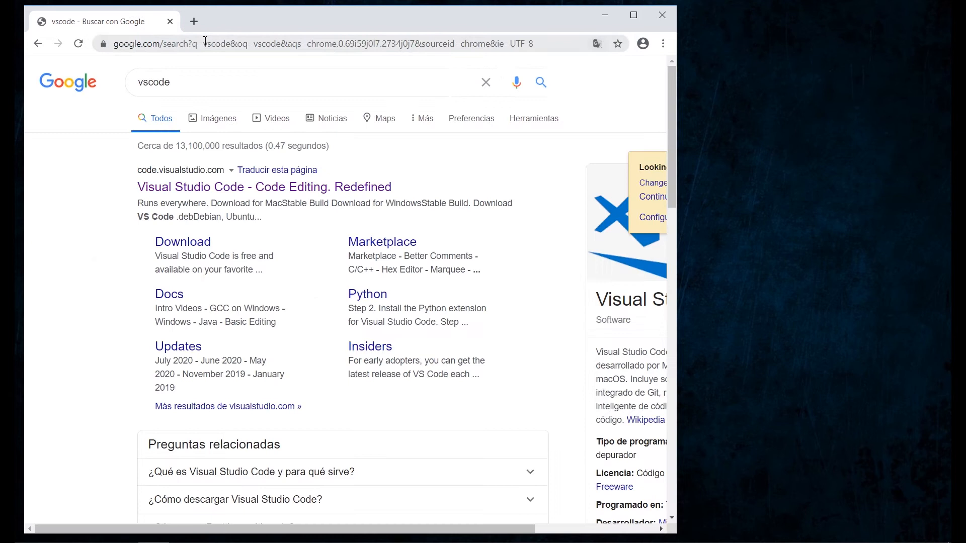
click(264, 187)
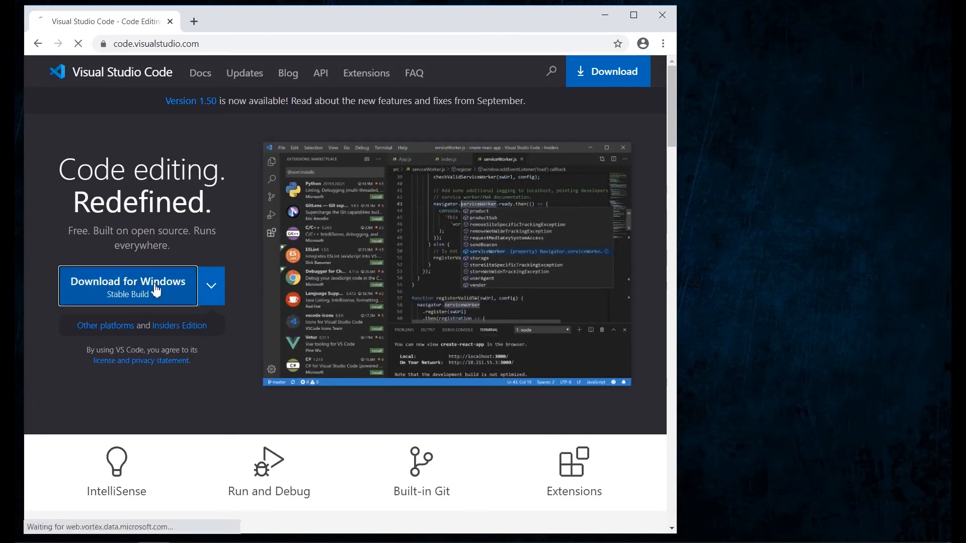
click(128, 282)
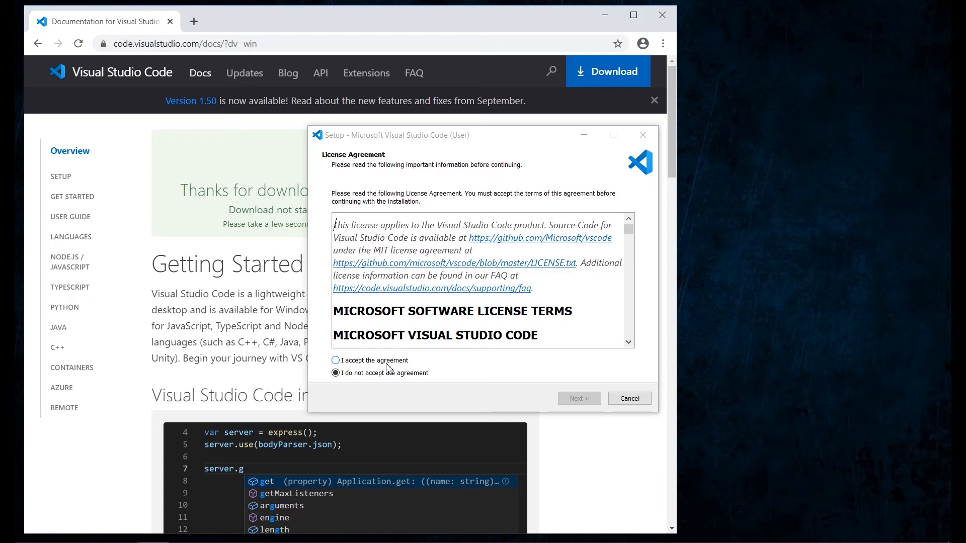
- Accept the license, keep default folder and tasks, install and launch Visual Studio Code
click(335, 360)
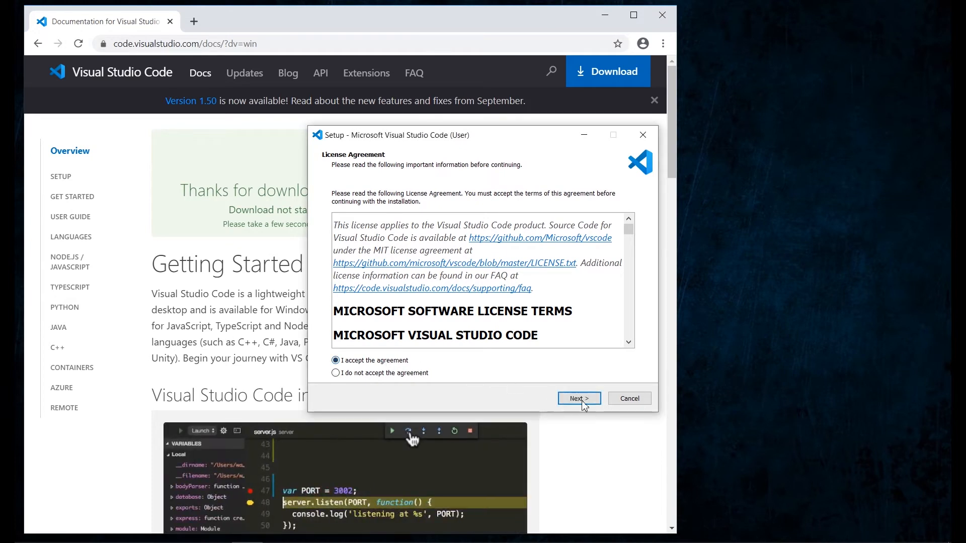
click(578, 399)
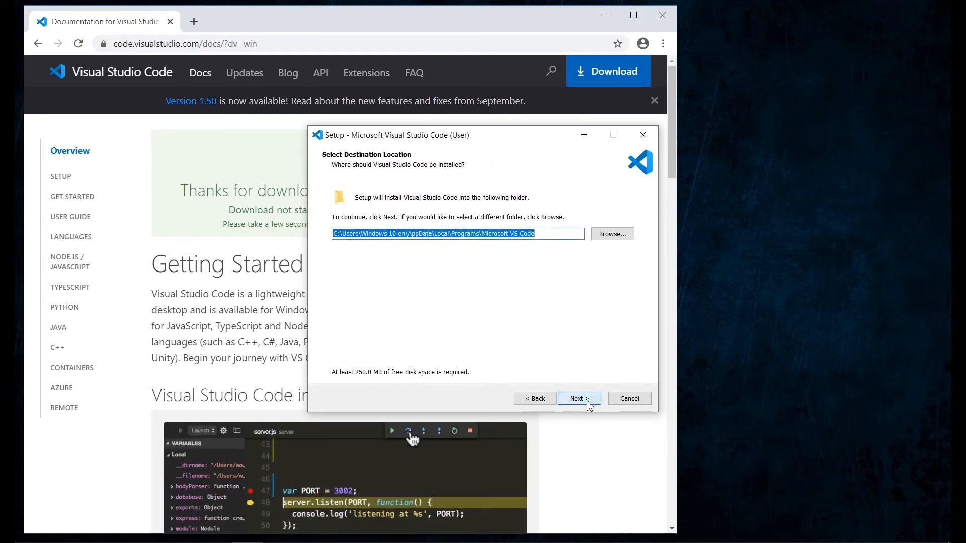
click(578, 399)
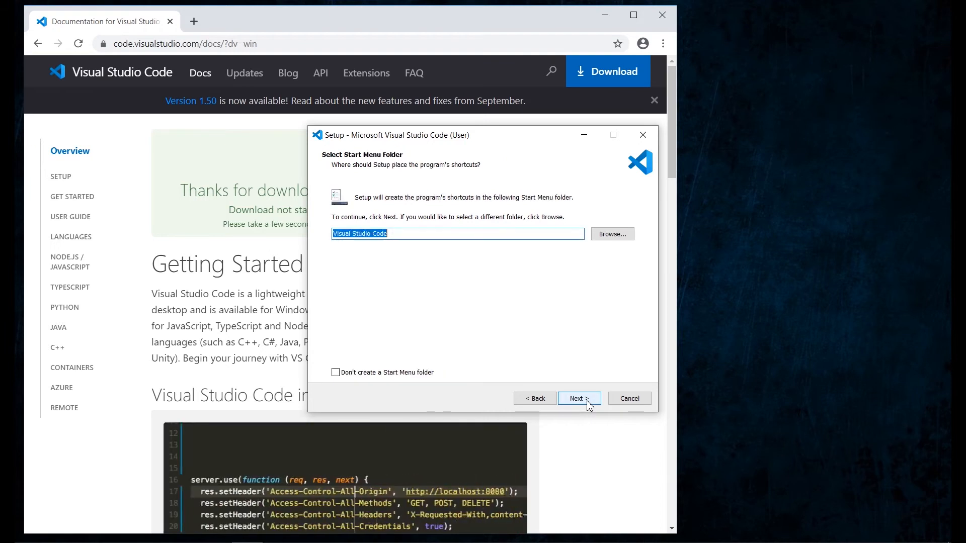
click(576, 399)
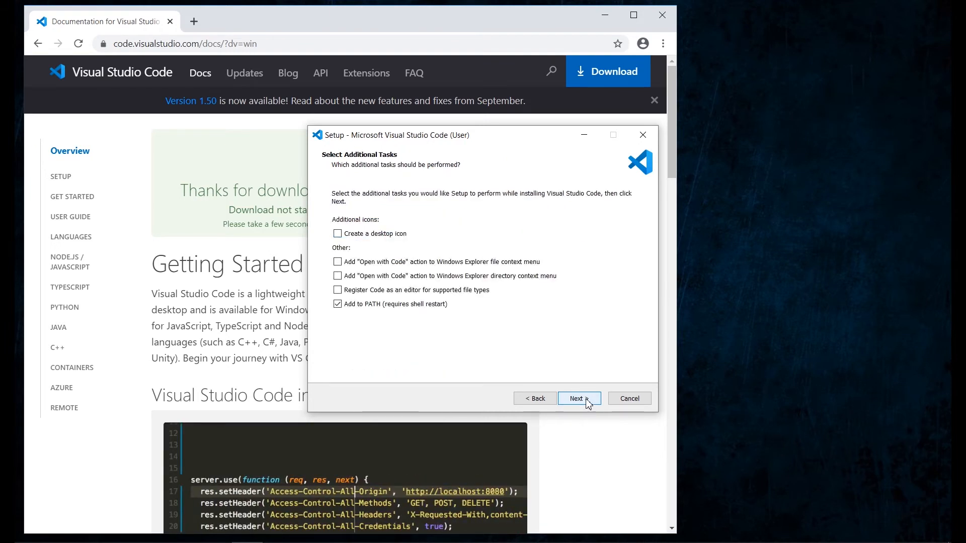
click(575, 399)
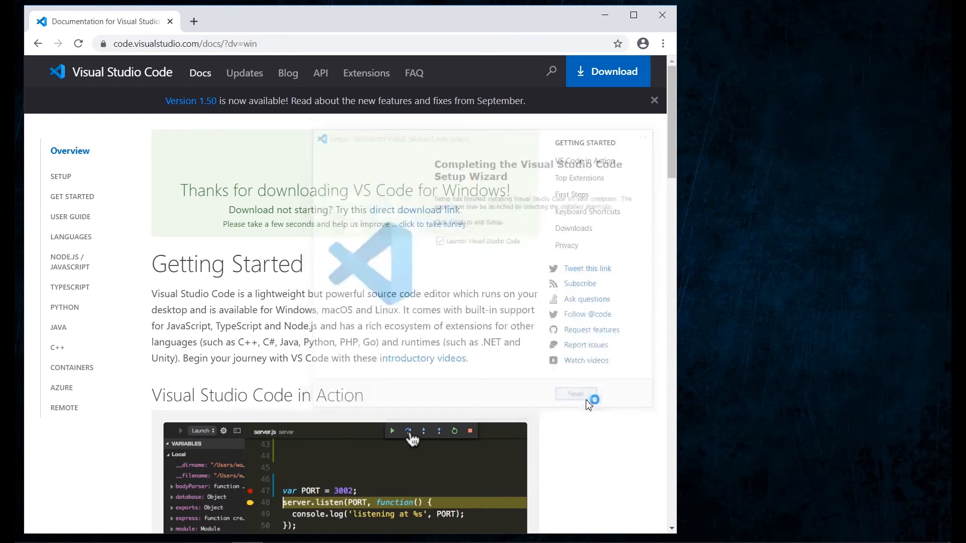
click(575, 394)
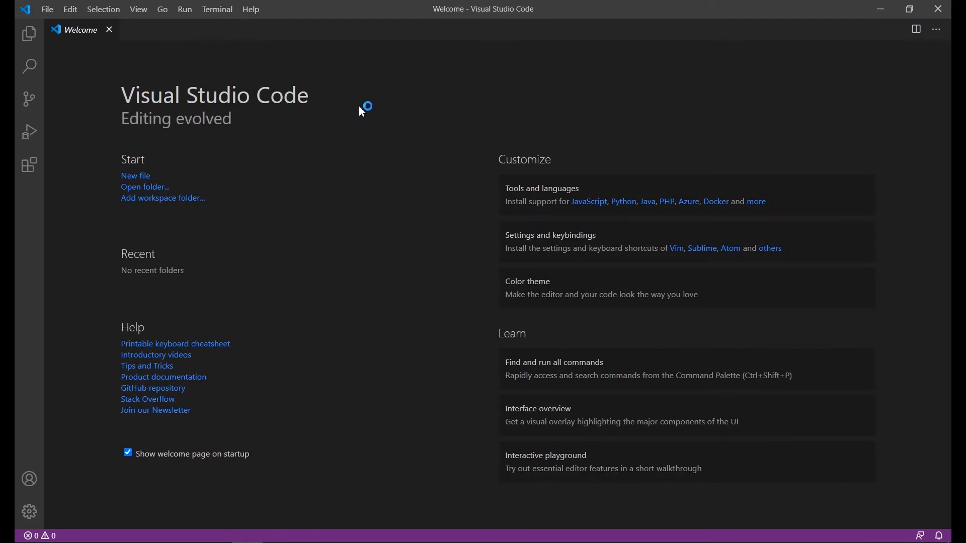
mouse_move(247, 195)
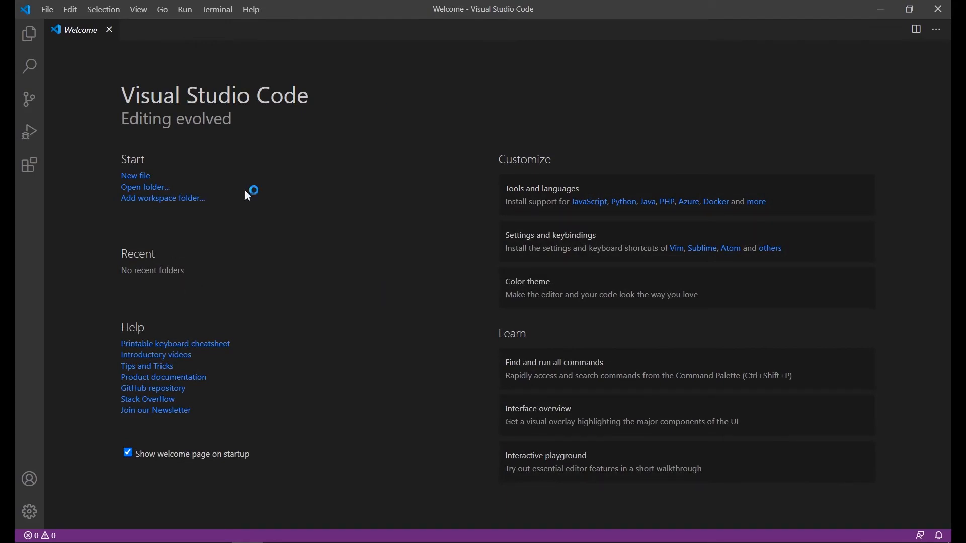
mouse_move(29, 14)
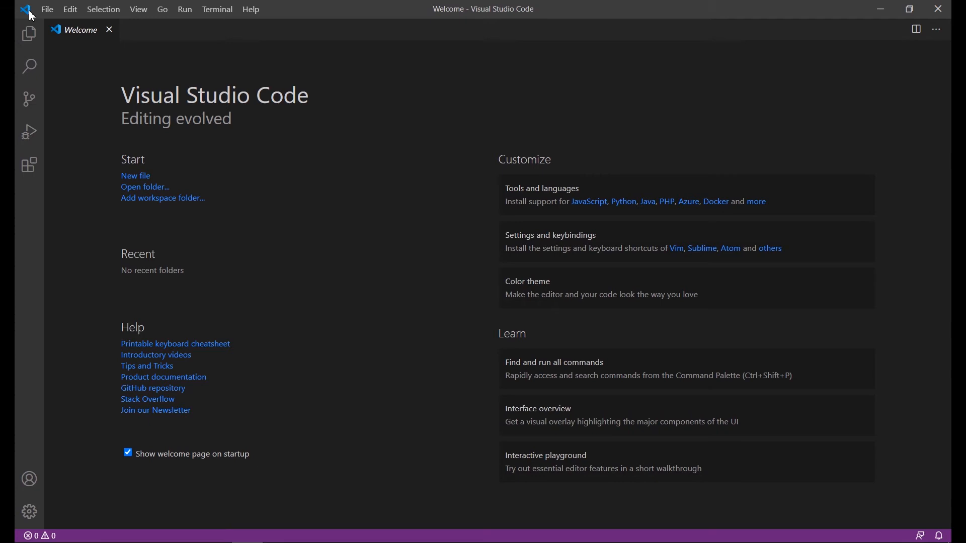
mouse_move(162, 11)
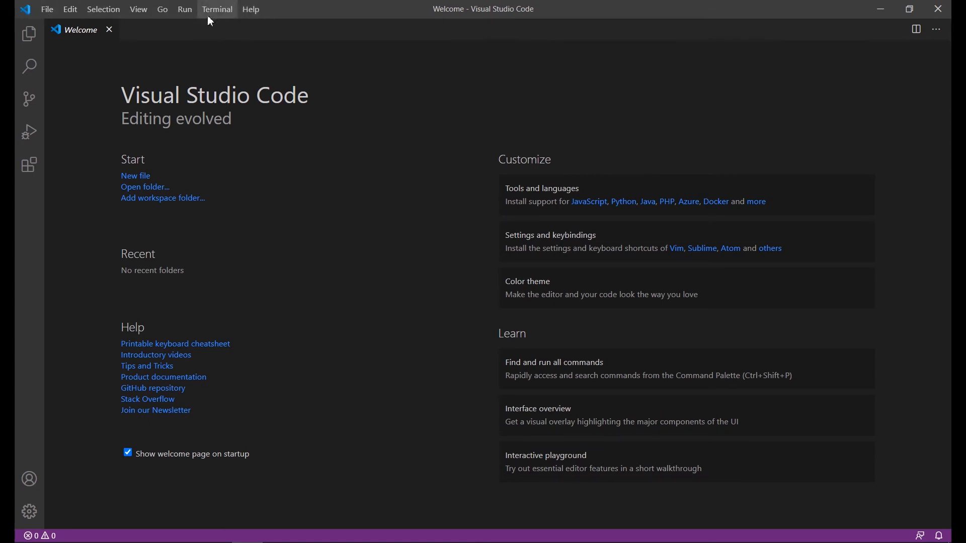
mouse_move(119, 120)
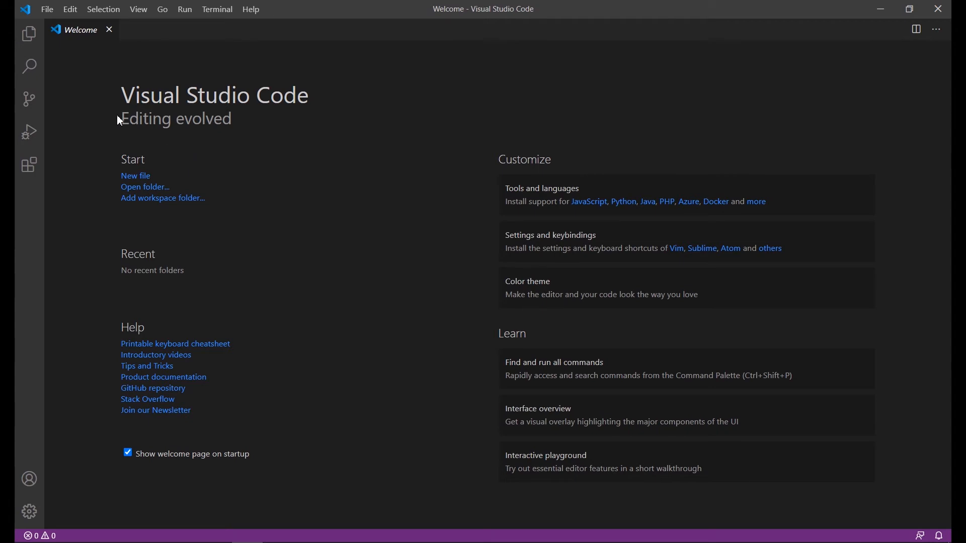
mouse_move(29, 34)
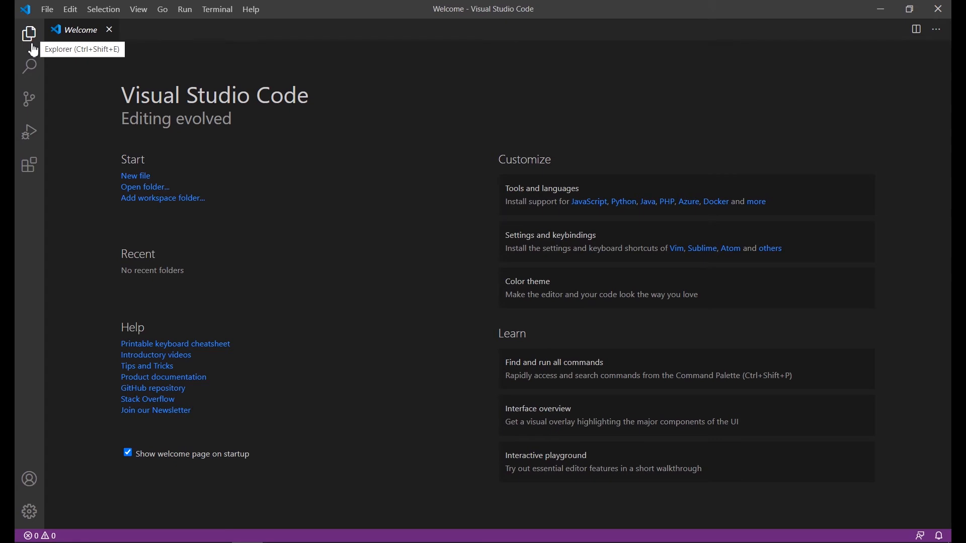
mouse_move(29, 67)
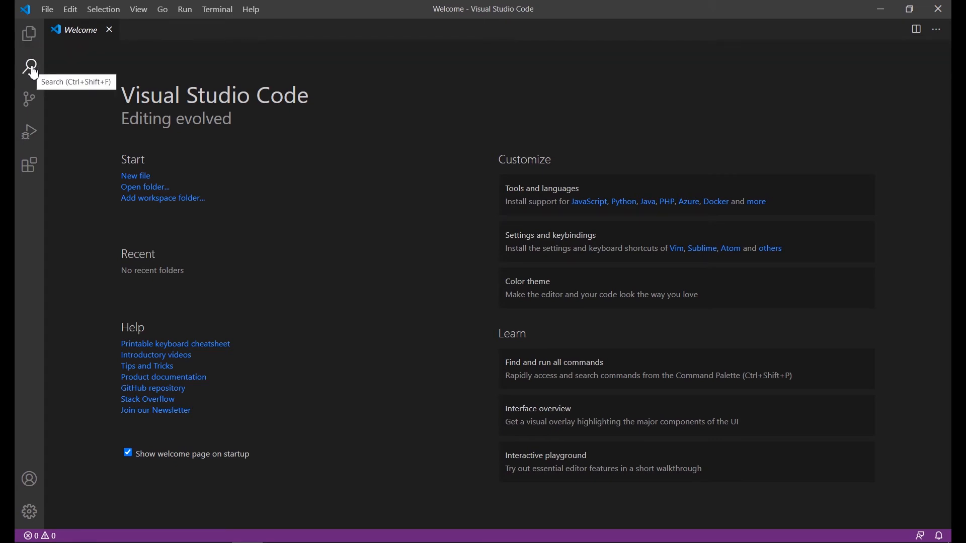
mouse_move(28, 99)
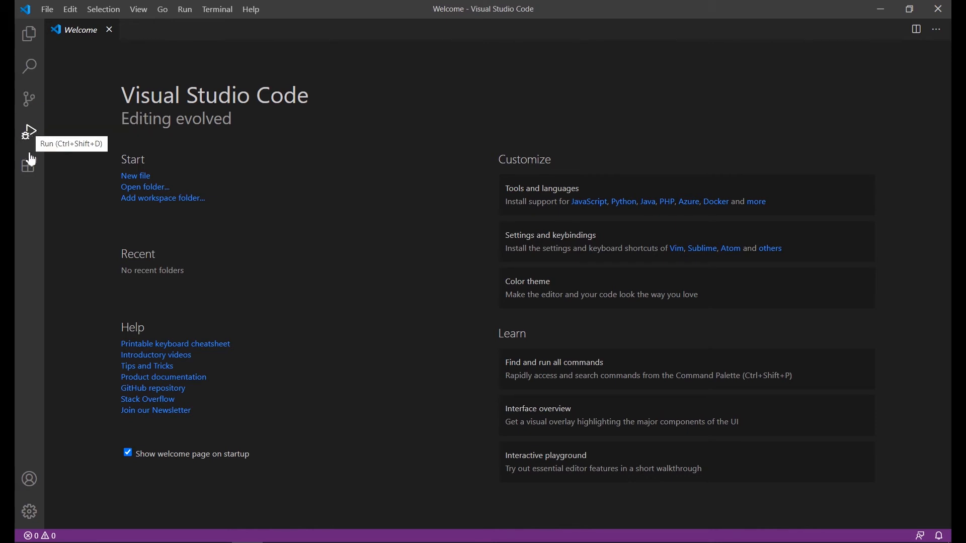
mouse_move(28, 164)
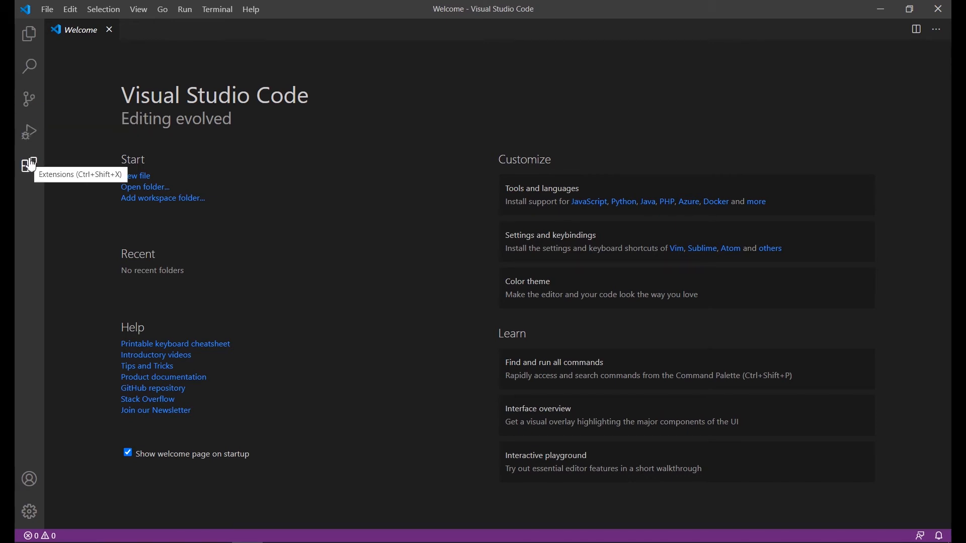
mouse_move(29, 512)
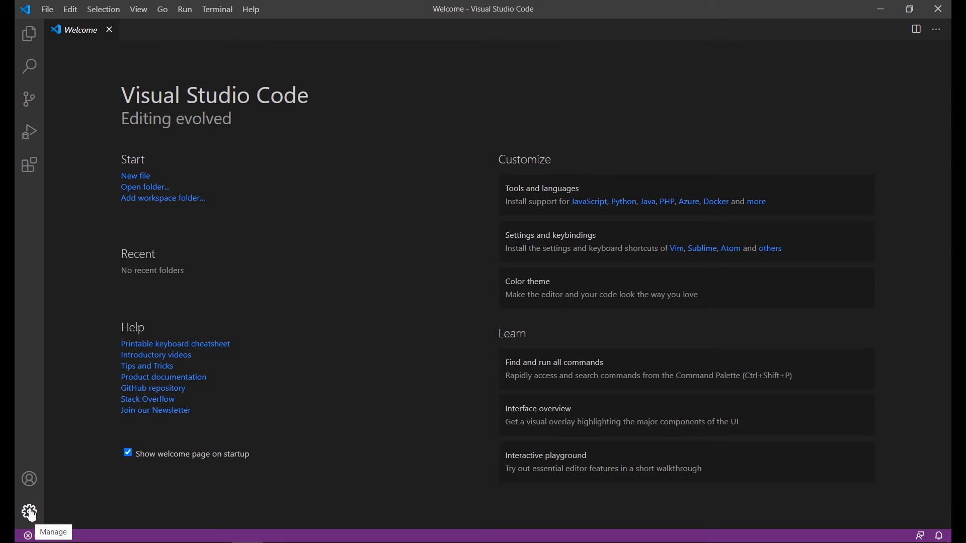
- Reach the Settings editor from the Manage gear and search for 'zo'
click(28, 512)
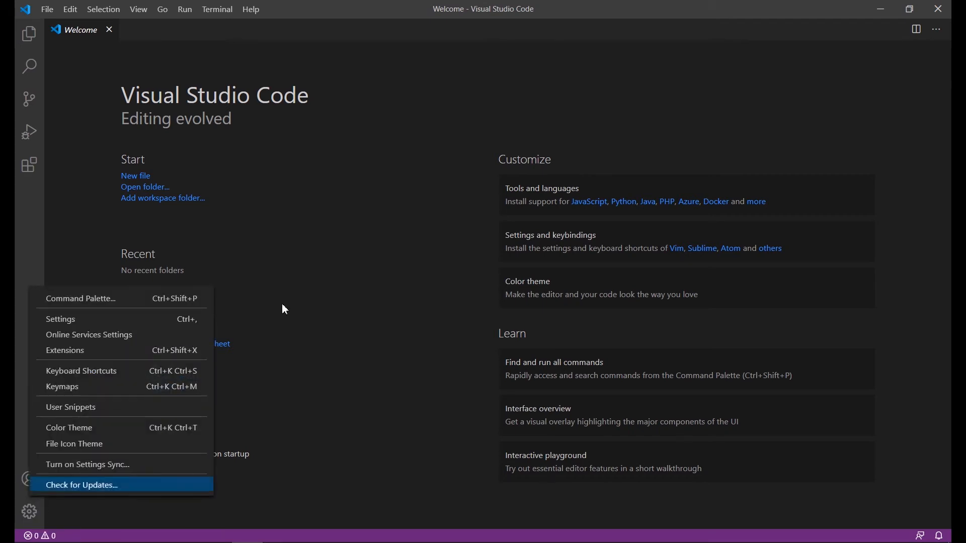
mouse_move(138, 319)
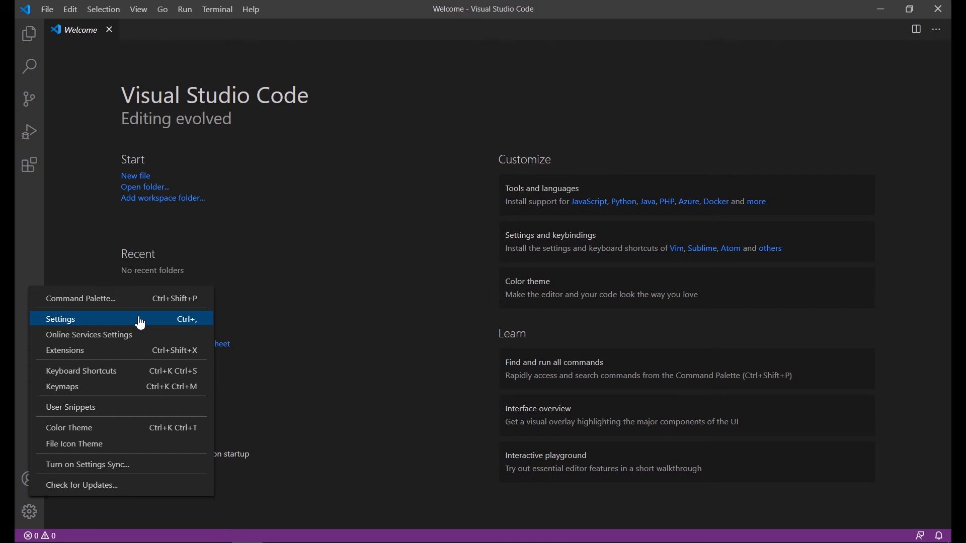
click(60, 319)
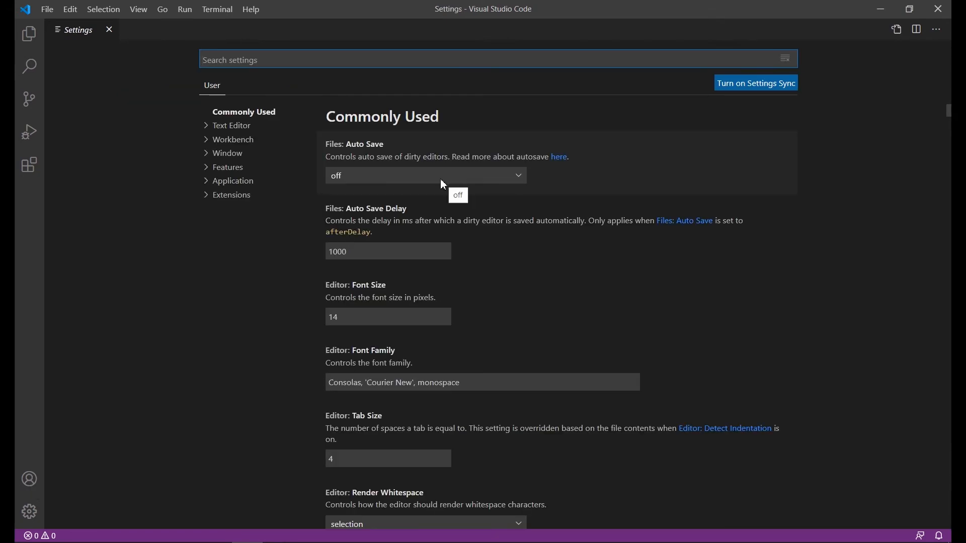
text(zo)
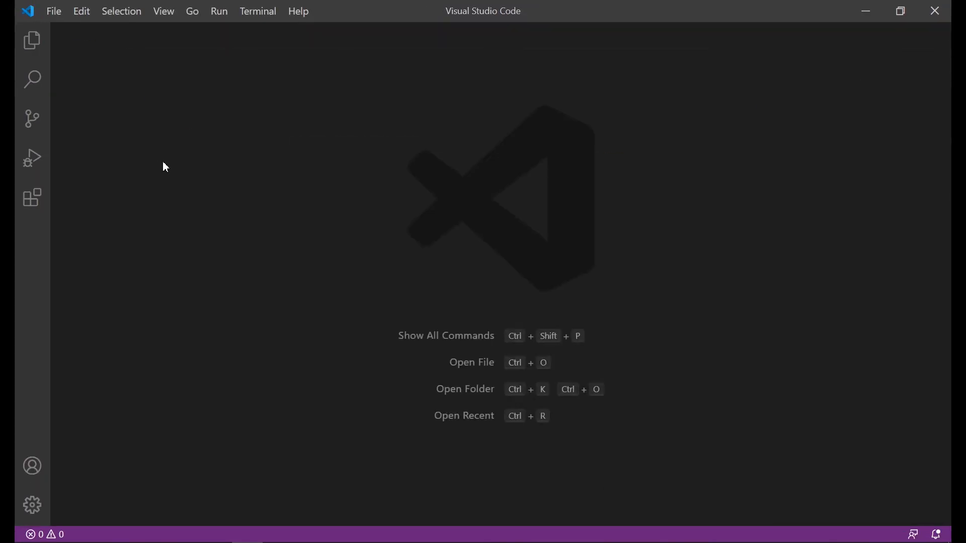
mouse_move(61, 203)
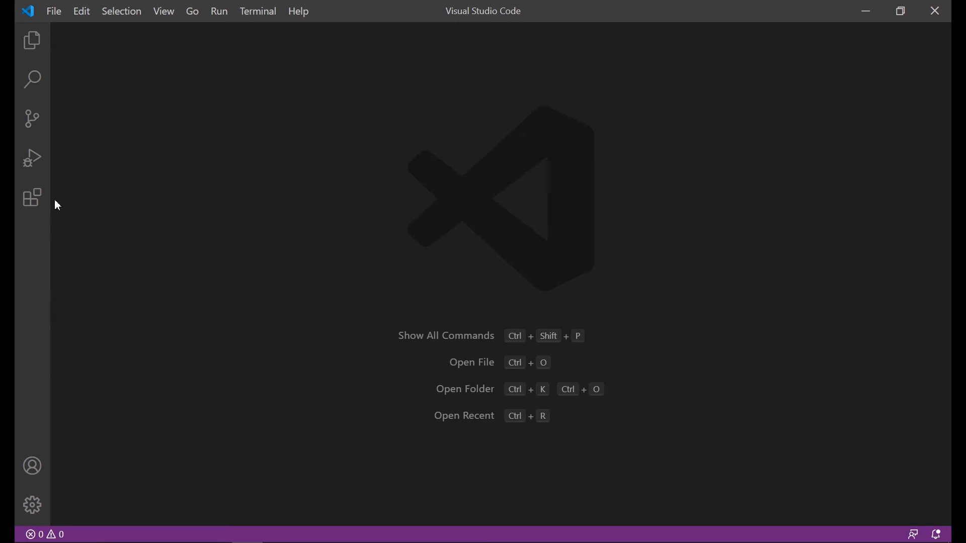
mouse_move(33, 199)
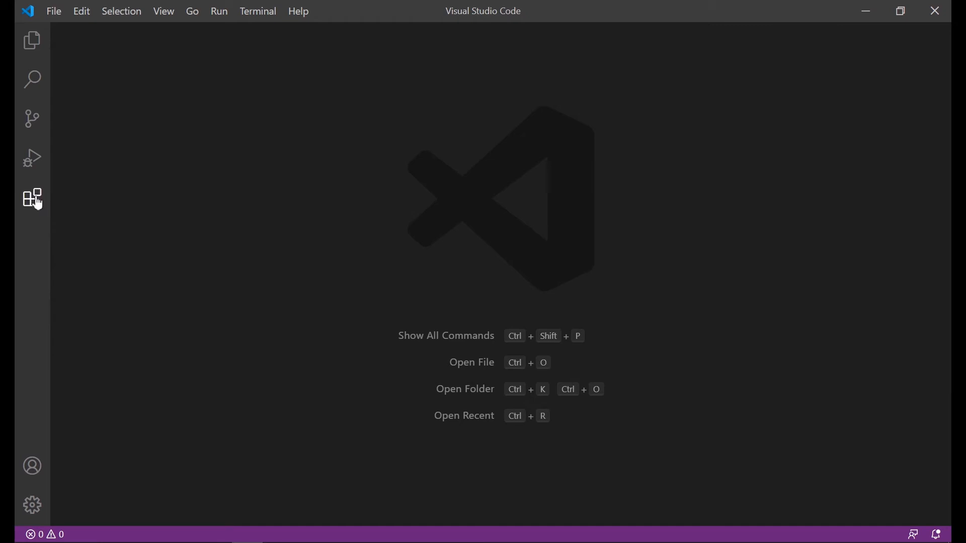
- Show the Extensions marketplace panel from the Activity Bar
click(32, 197)
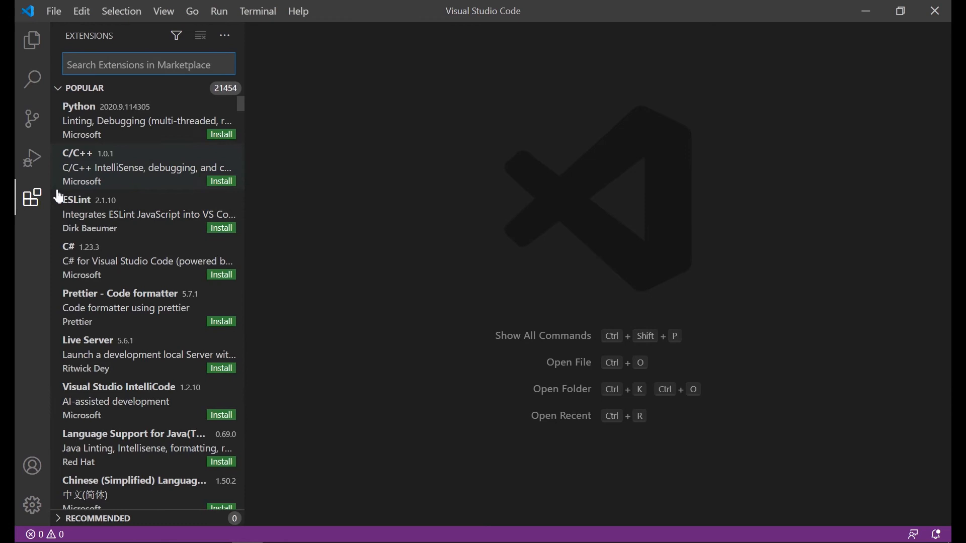
mouse_move(31, 197)
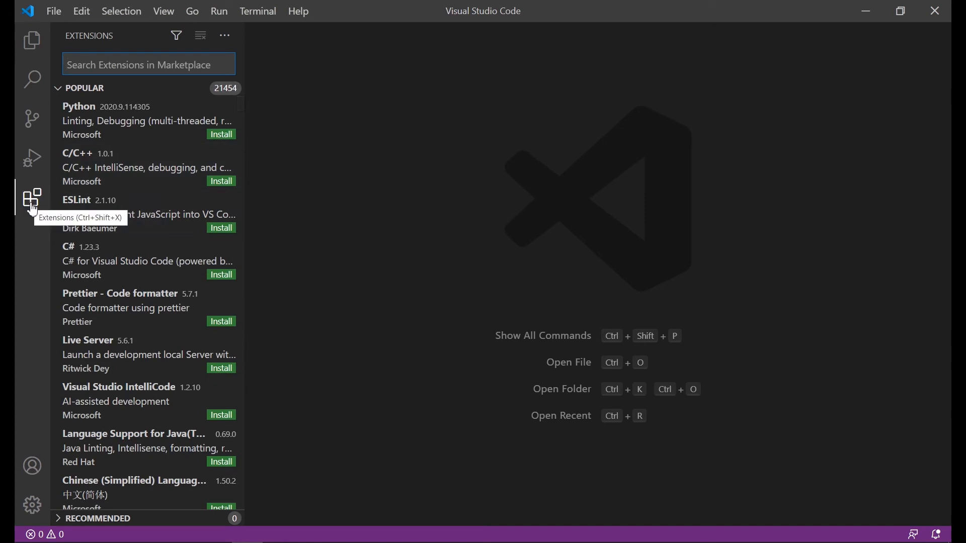
mouse_move(148, 64)
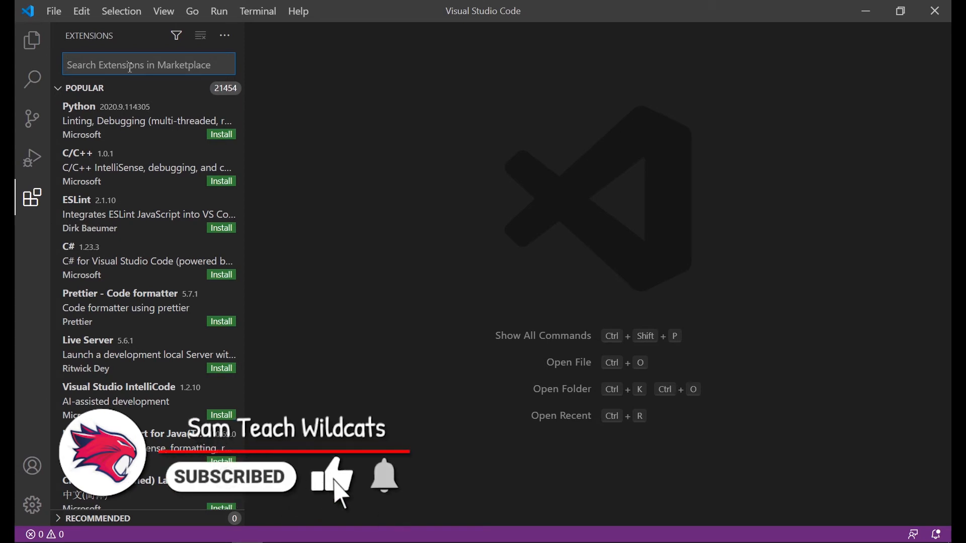
- Search extensions for 'html' and install HTML CSS Support, CSS class name IntelliSense and HTMLHint
text(h)
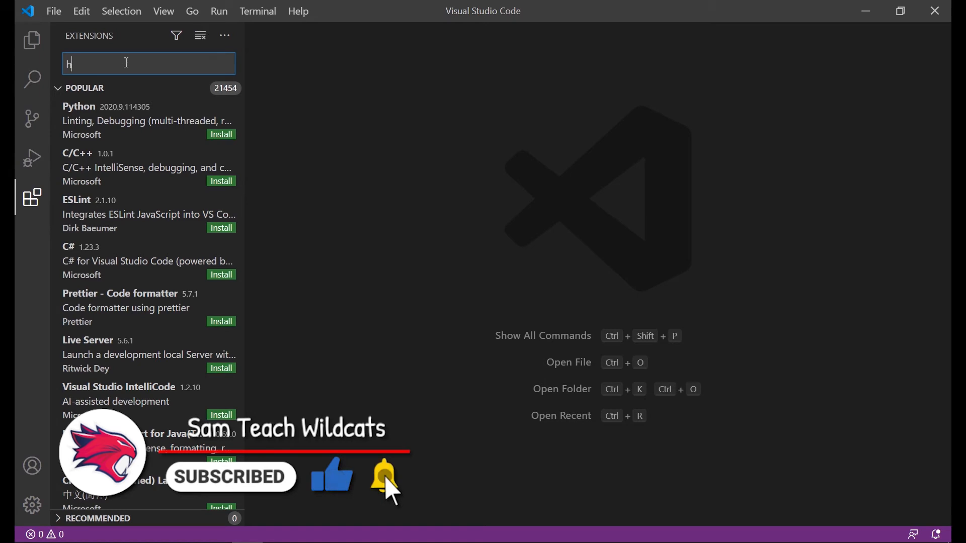
text(tml)
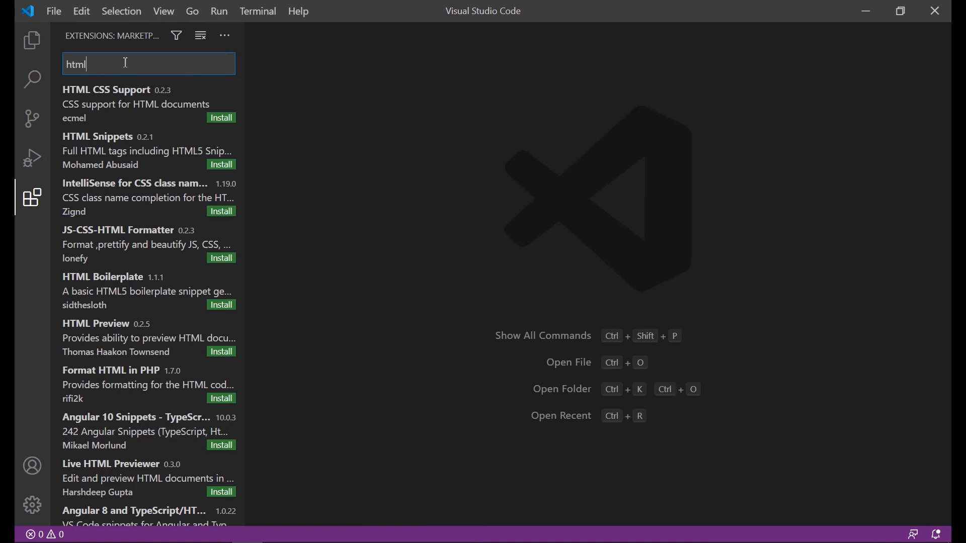
mouse_move(221, 118)
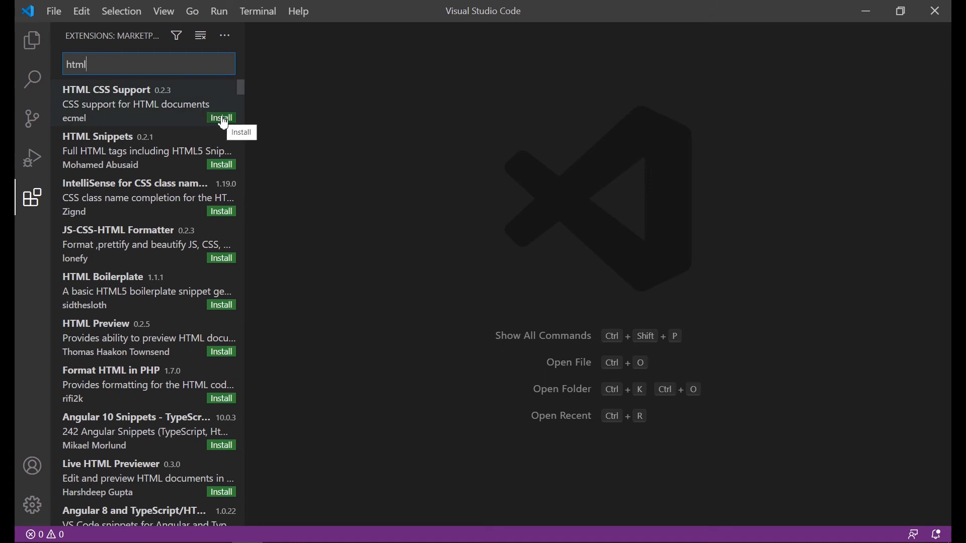
click(221, 118)
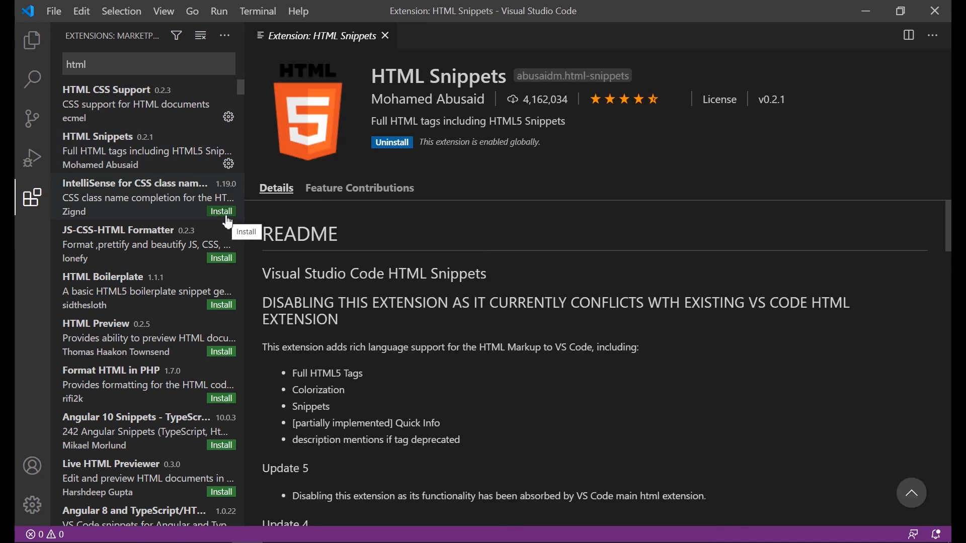
click(221, 211)
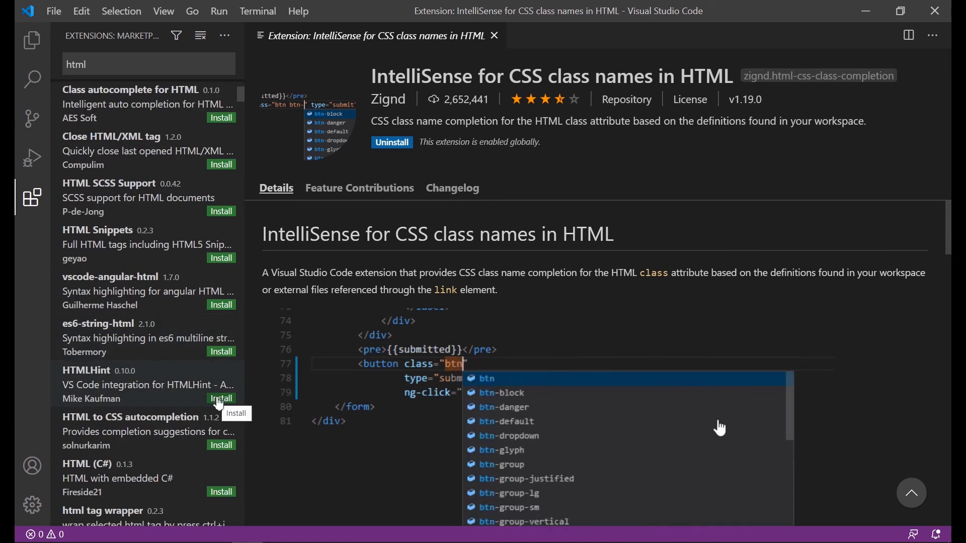
click(220, 398)
text(css)
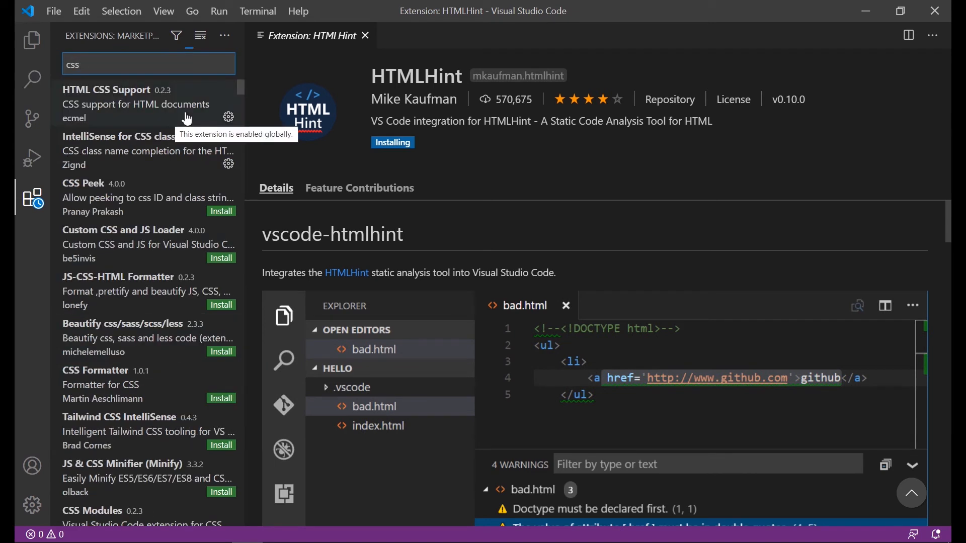
mouse_move(220, 351)
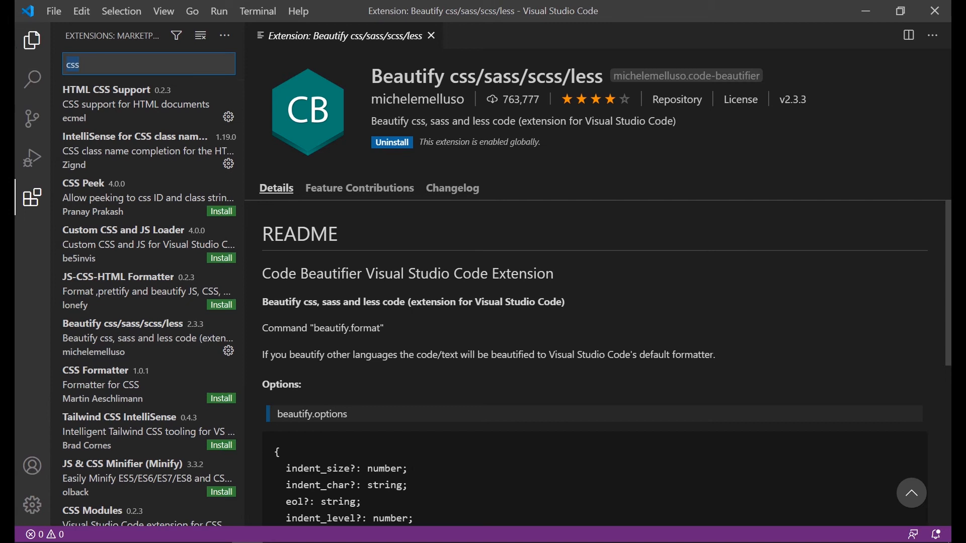
mouse_move(31, 39)
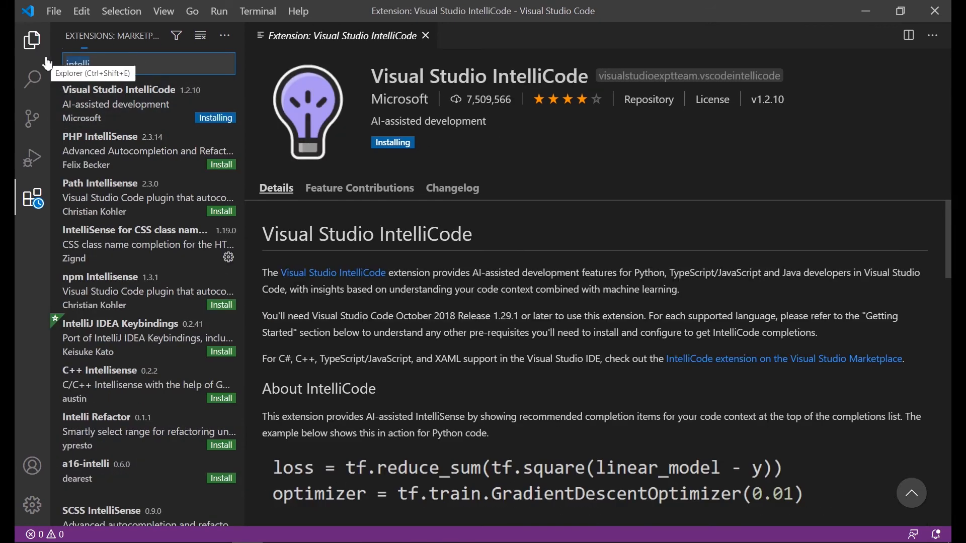
- Search extensions for 'live' and install Live Server Preview
text(live)
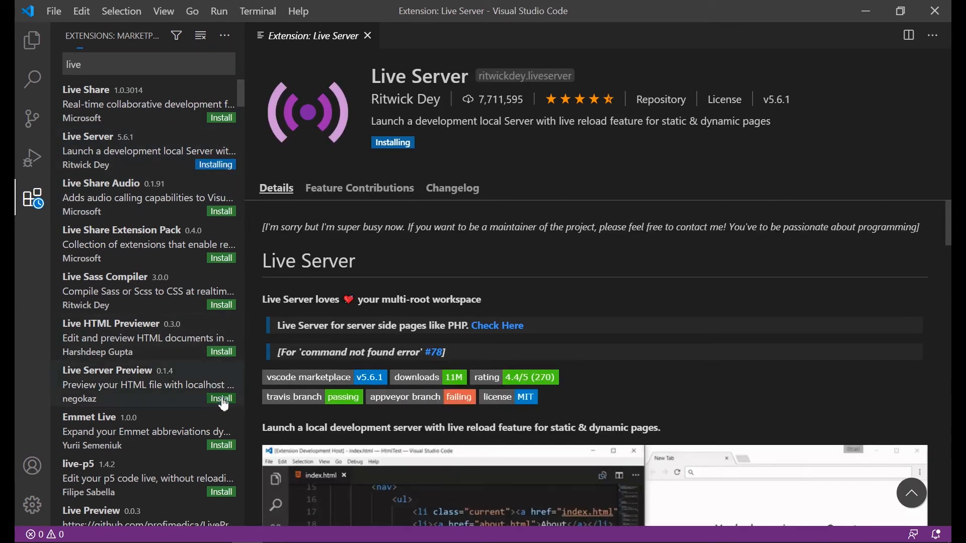
click(220, 398)
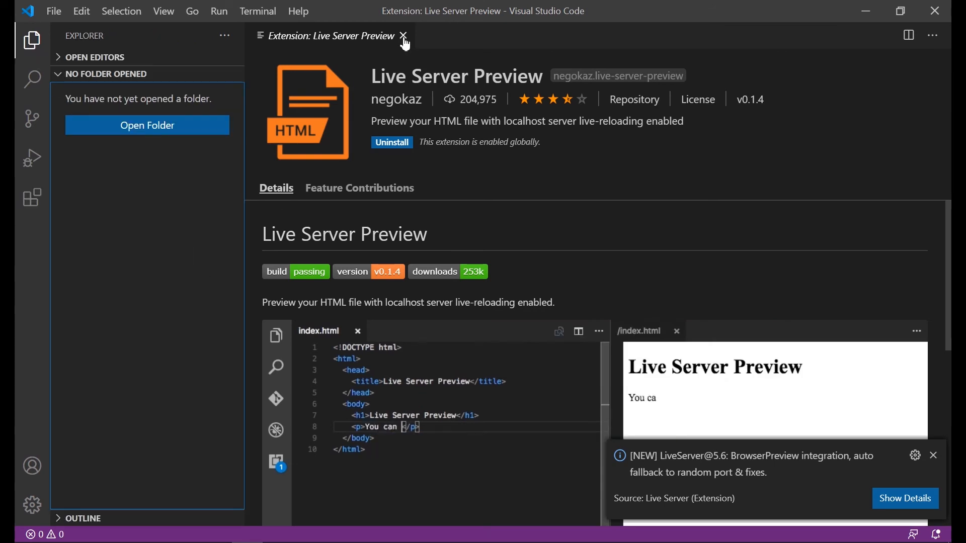
- Create a new folder in Documents and open it as the workspace
click(404, 36)
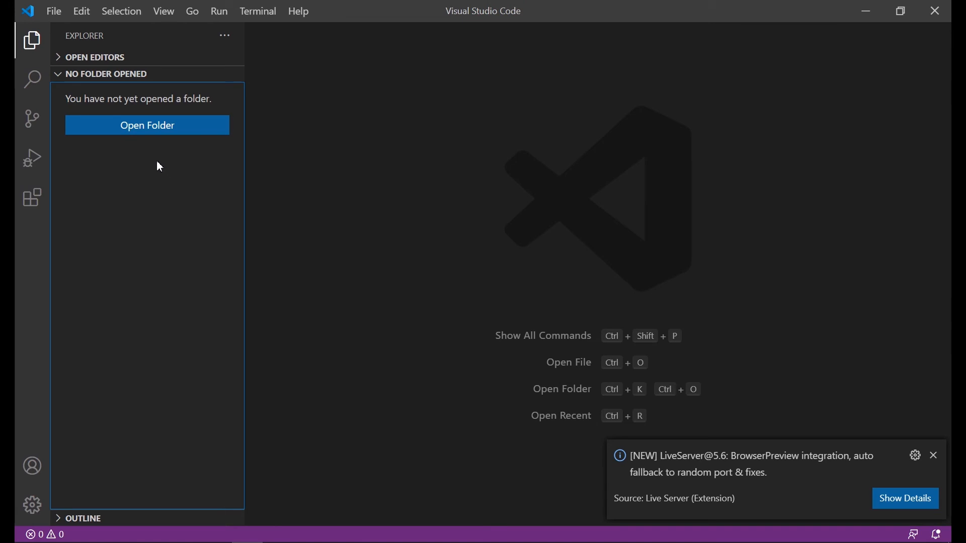
mouse_move(729, 409)
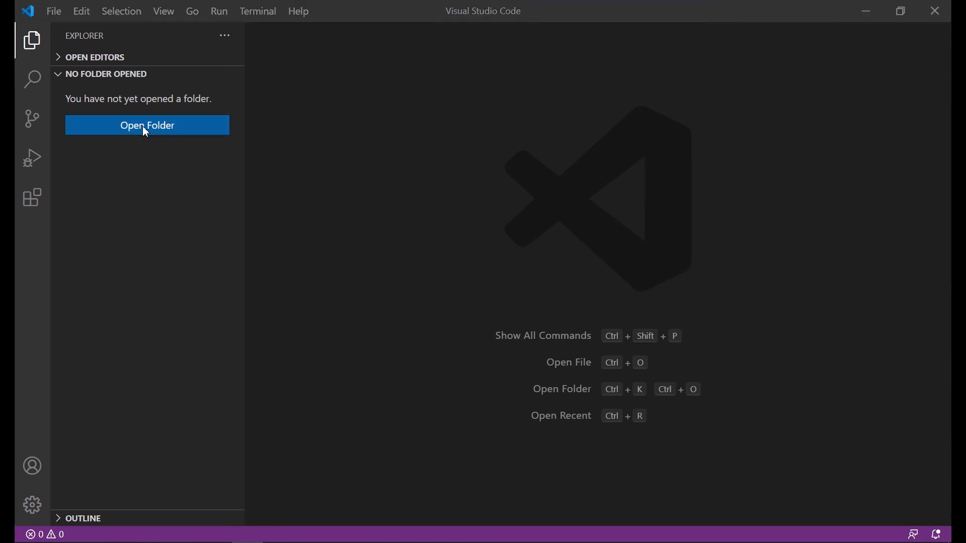
click(147, 125)
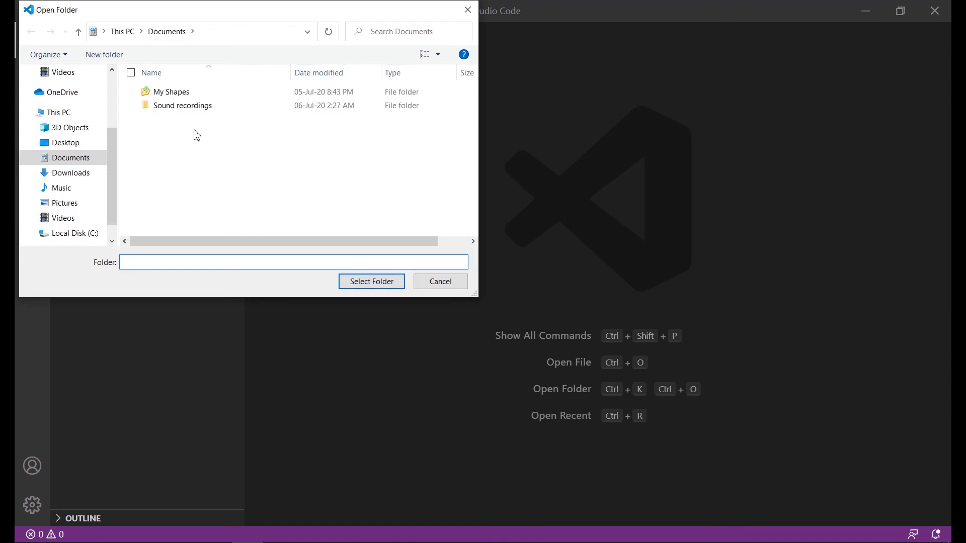
mouse_move(103, 54)
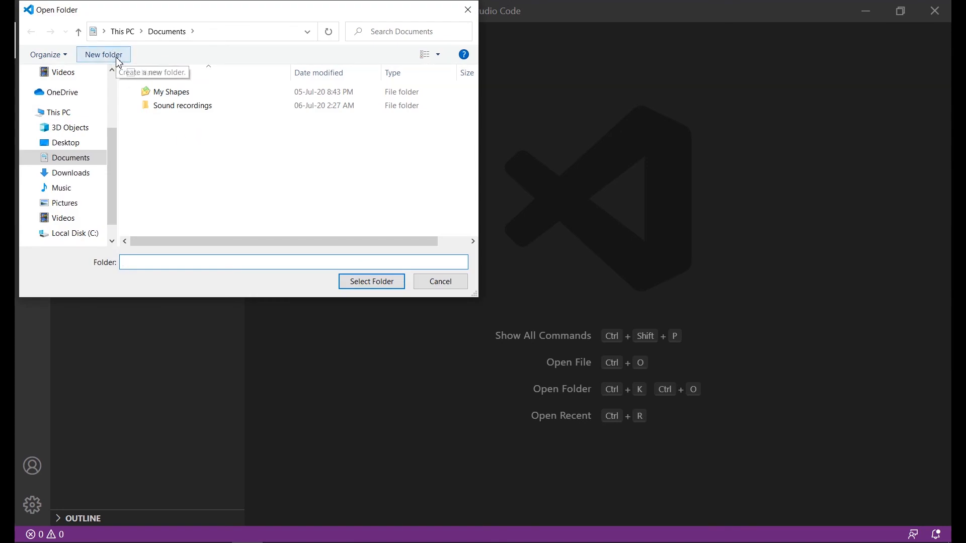
click(103, 54)
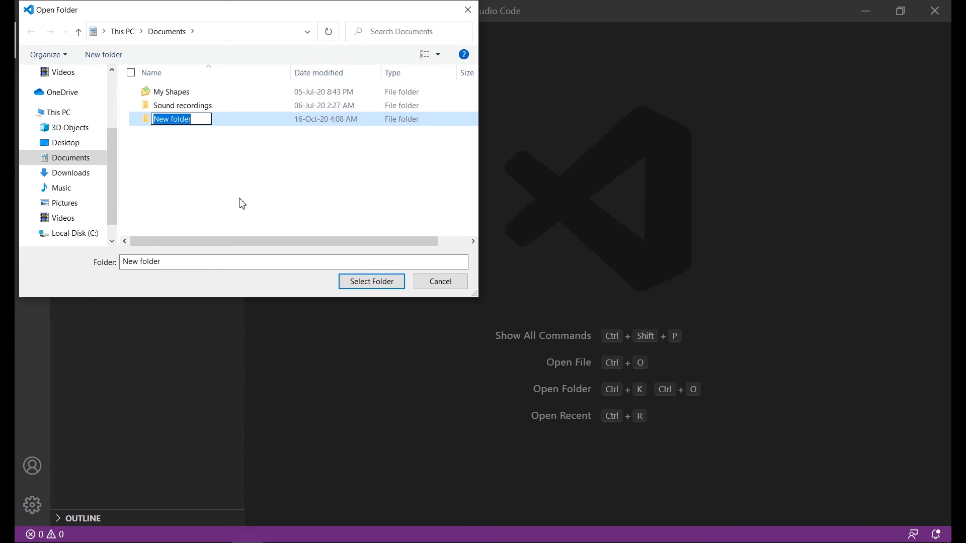
text(Wev)
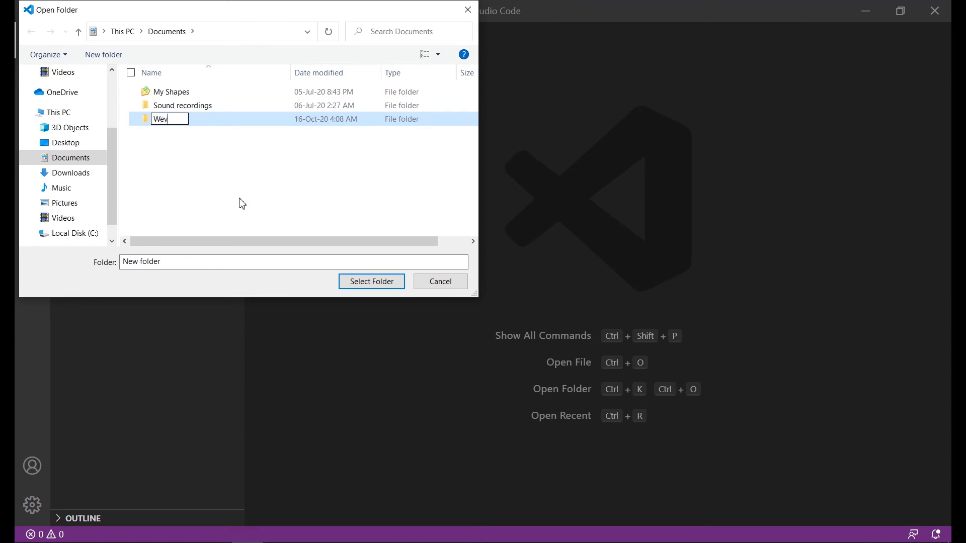
click(371, 281)
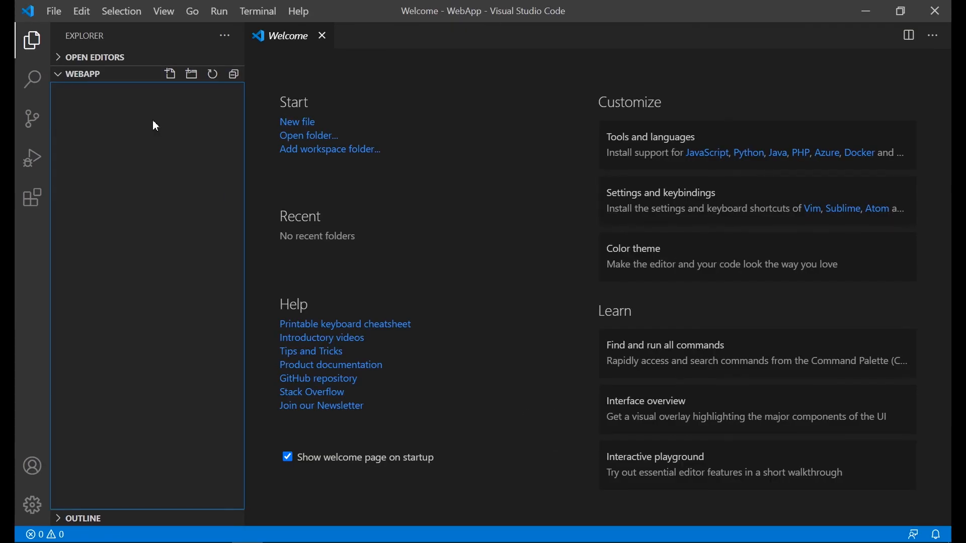
mouse_move(169, 74)
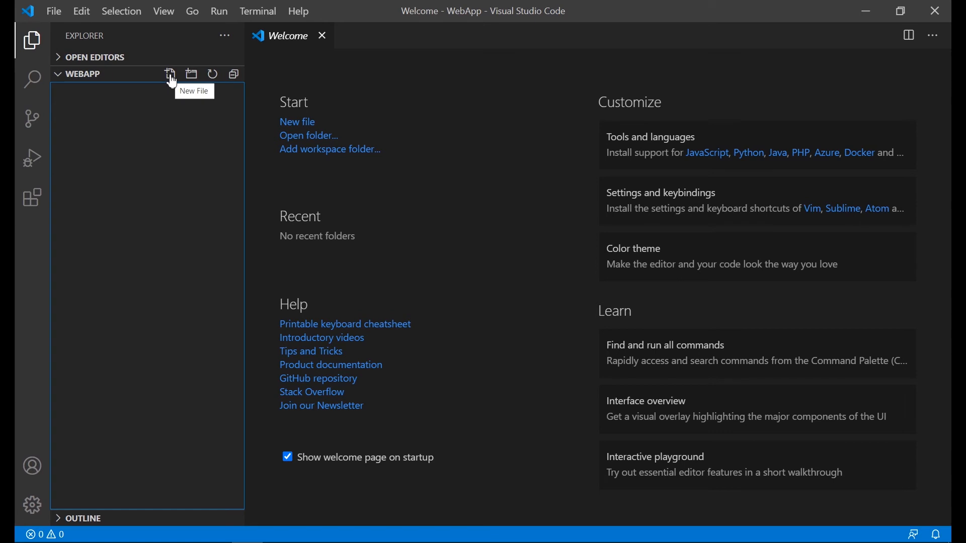
- Create empty files Home.html and Design.css in the WebApp folder
click(171, 73)
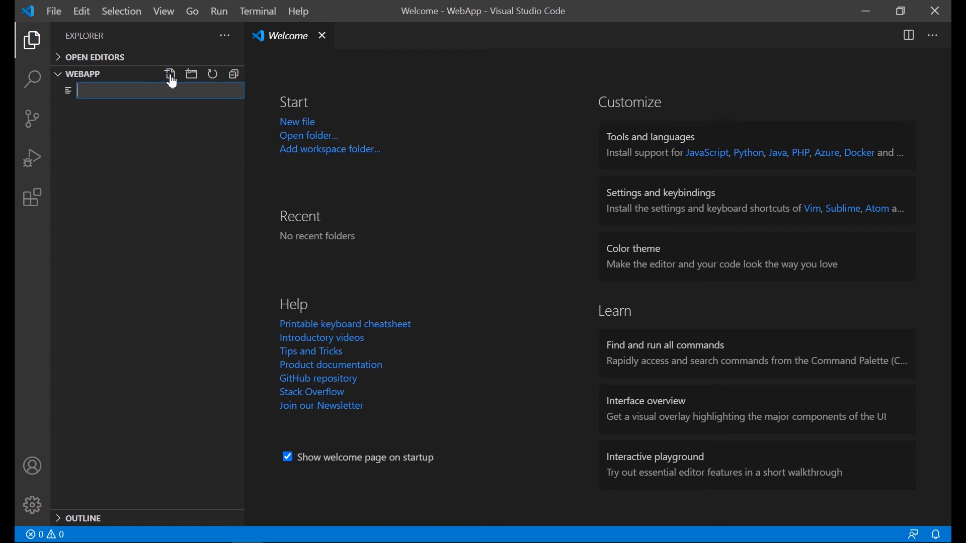
text(Home.h)
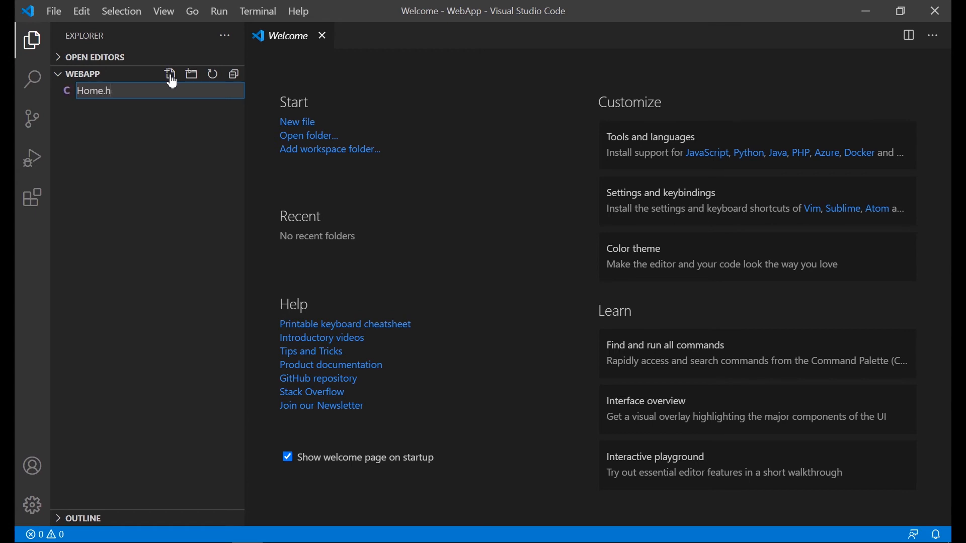
text(mtl)
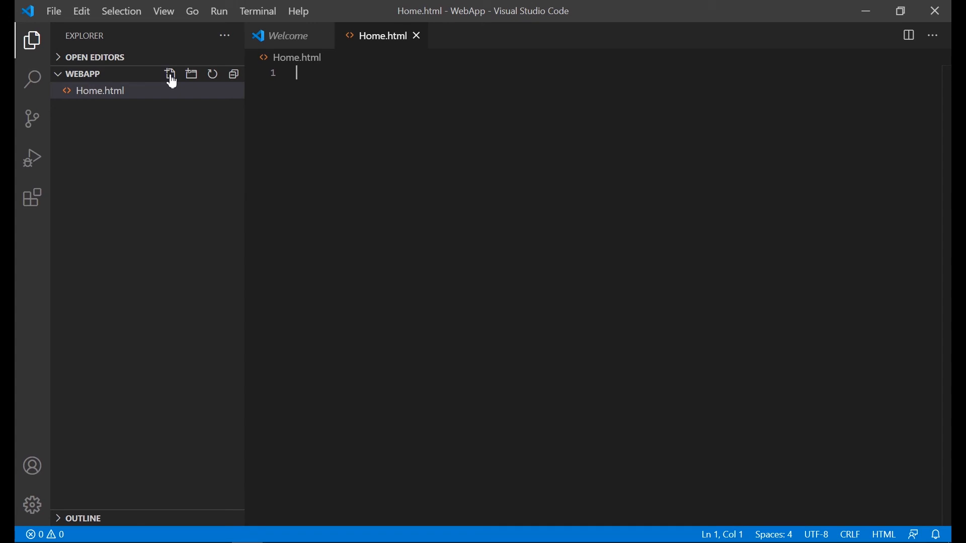
click(170, 73)
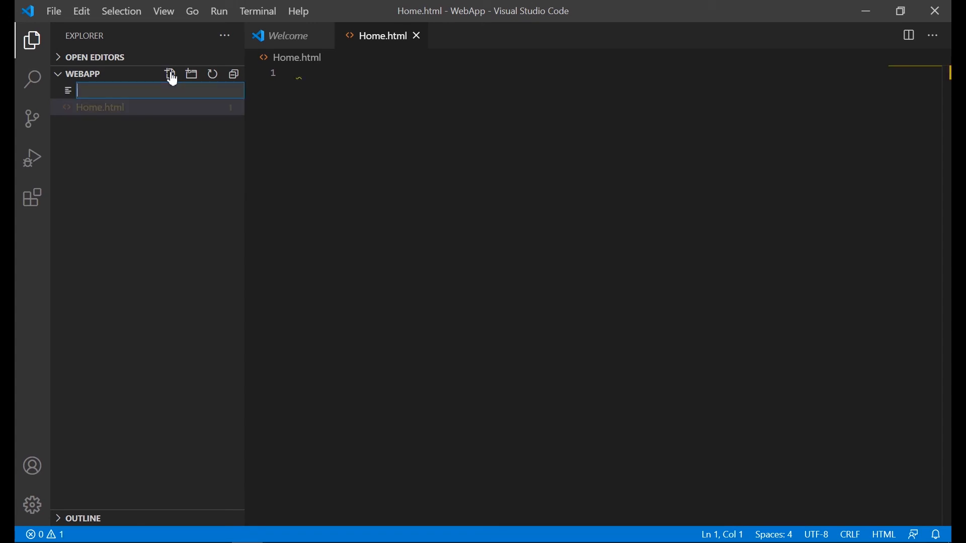
text(Design.css)
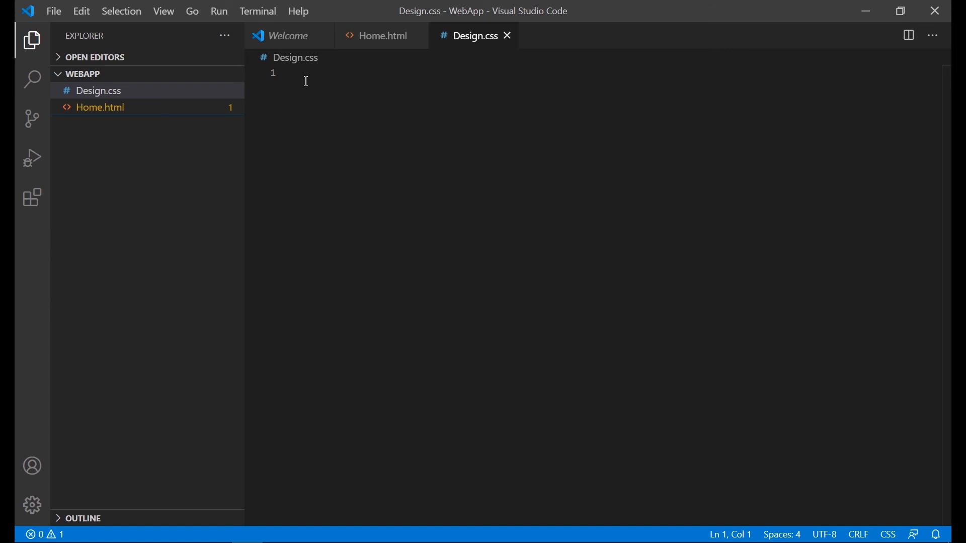
- Return to Home.html and close the Welcome page
click(383, 36)
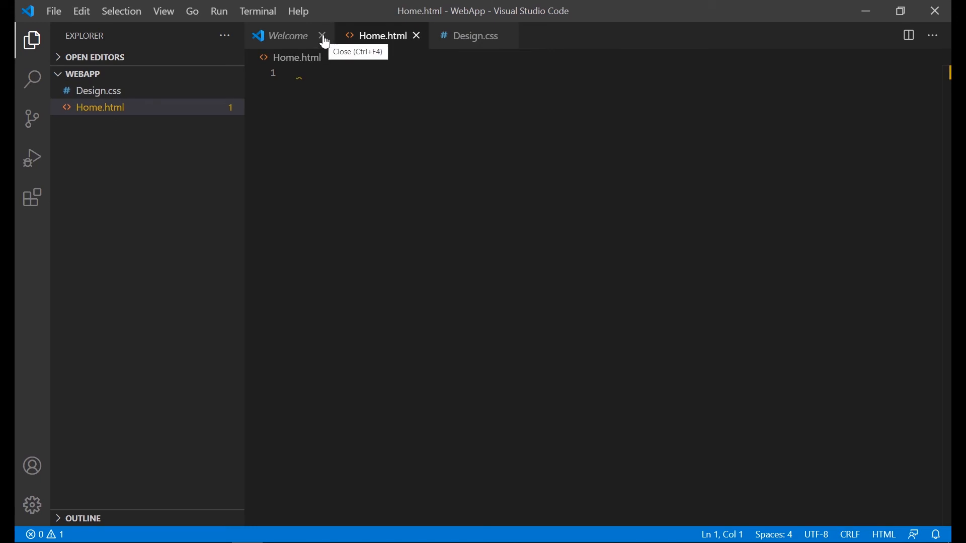
click(322, 35)
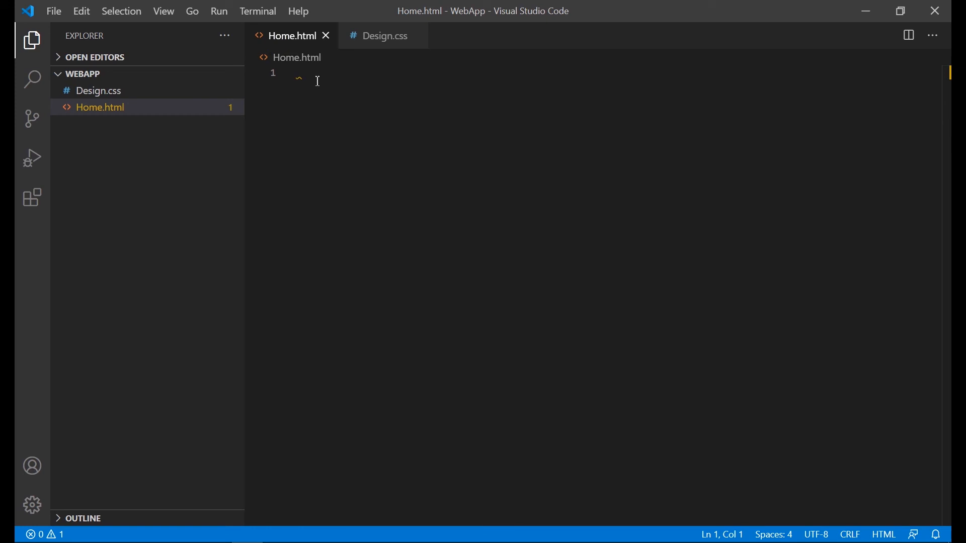
mouse_move(297, 57)
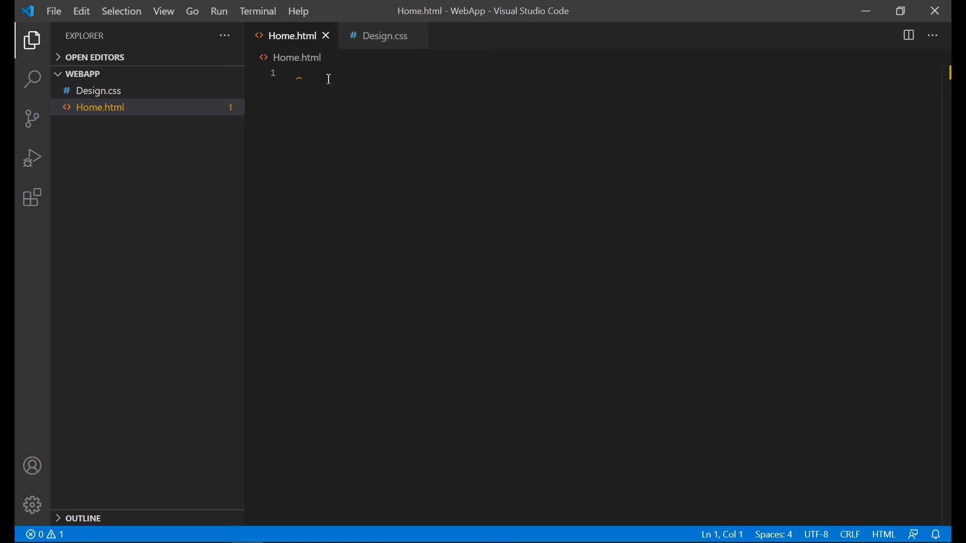
- Generate the 'doc' Emmet HTML skeleton in Home.html and save it
text(do)
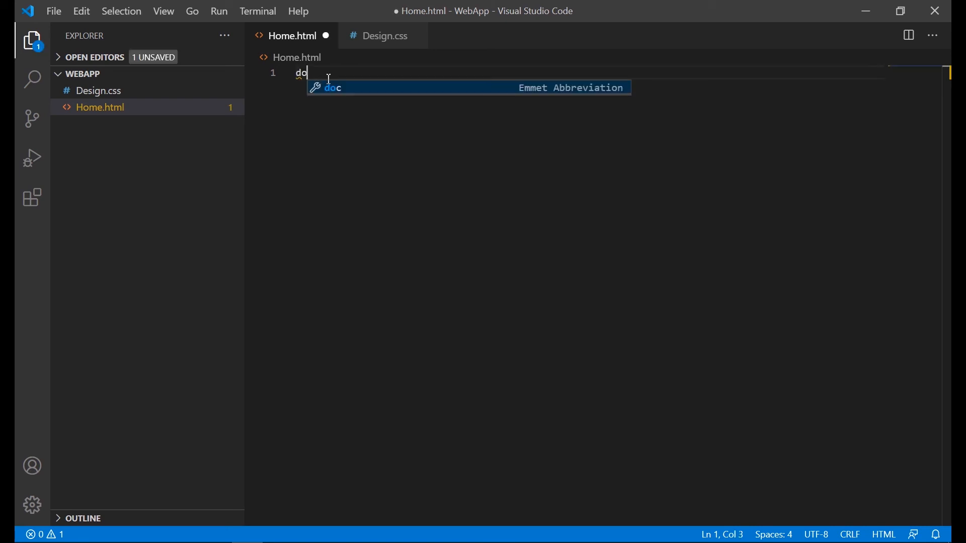
text(c)
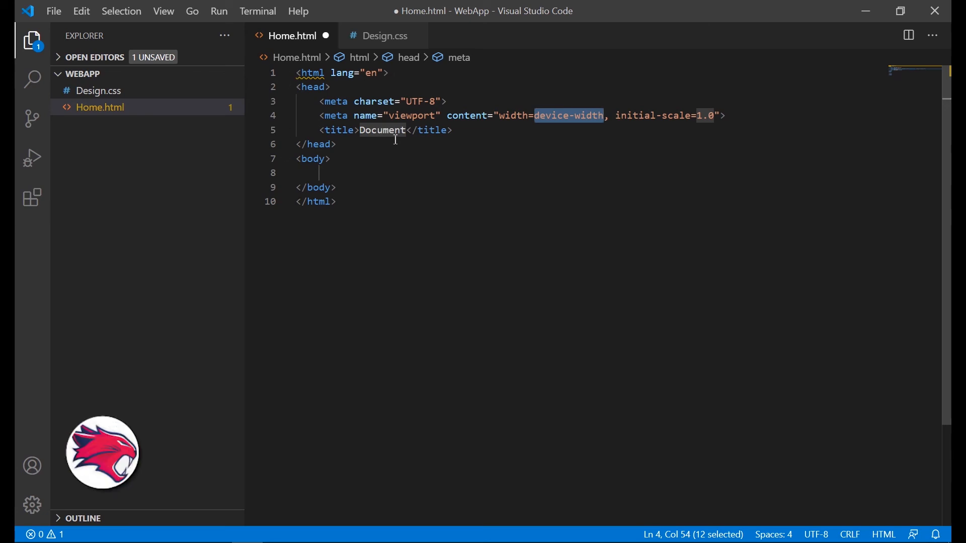
click(383, 130)
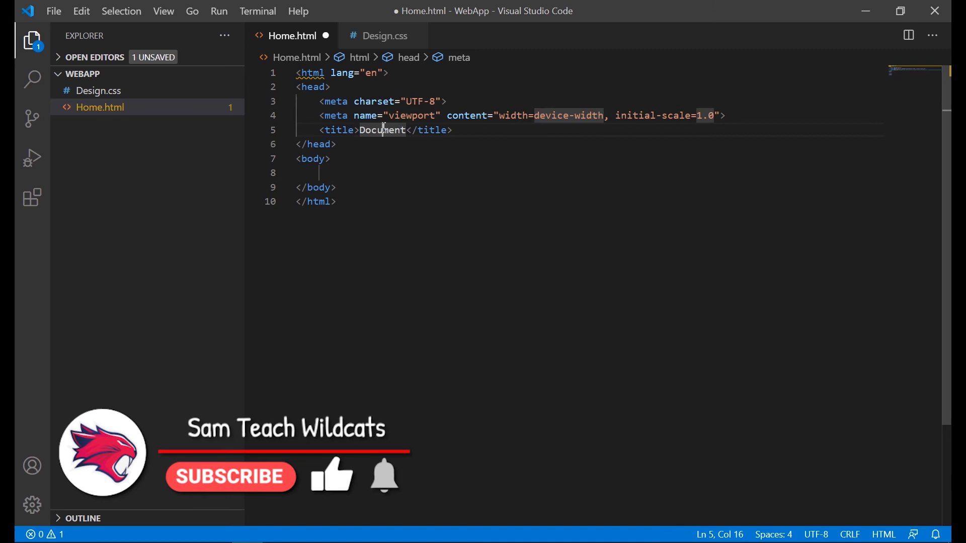
key(ctrl+s)
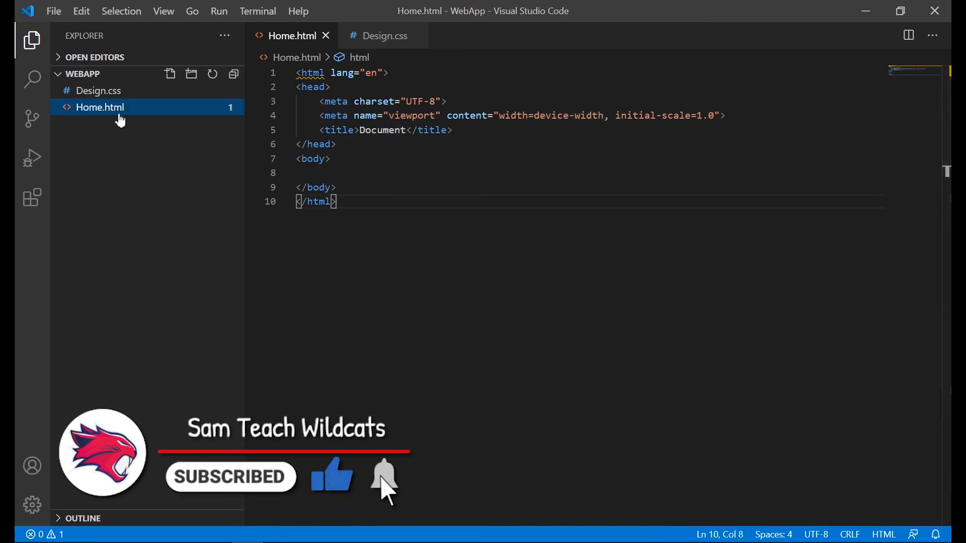
mouse_move(100, 108)
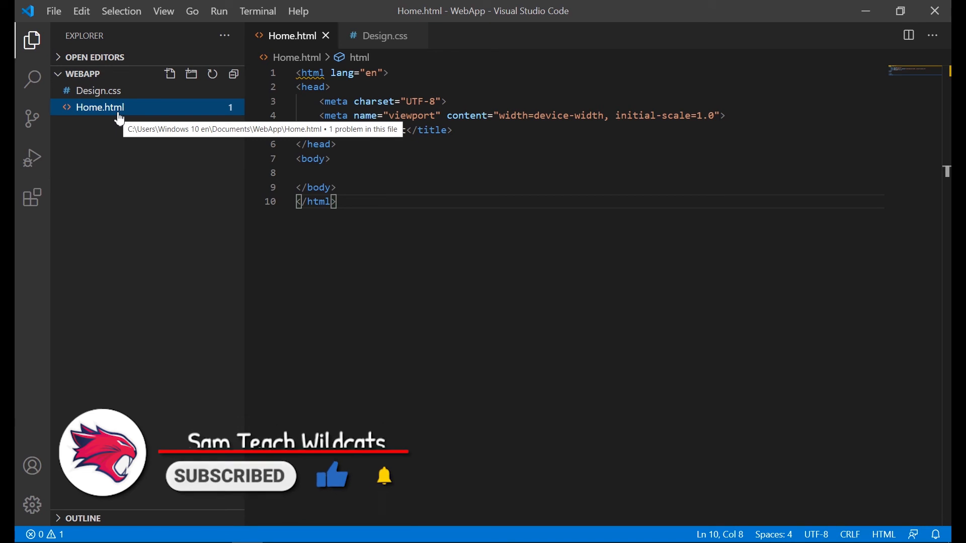
right_click(99, 107)
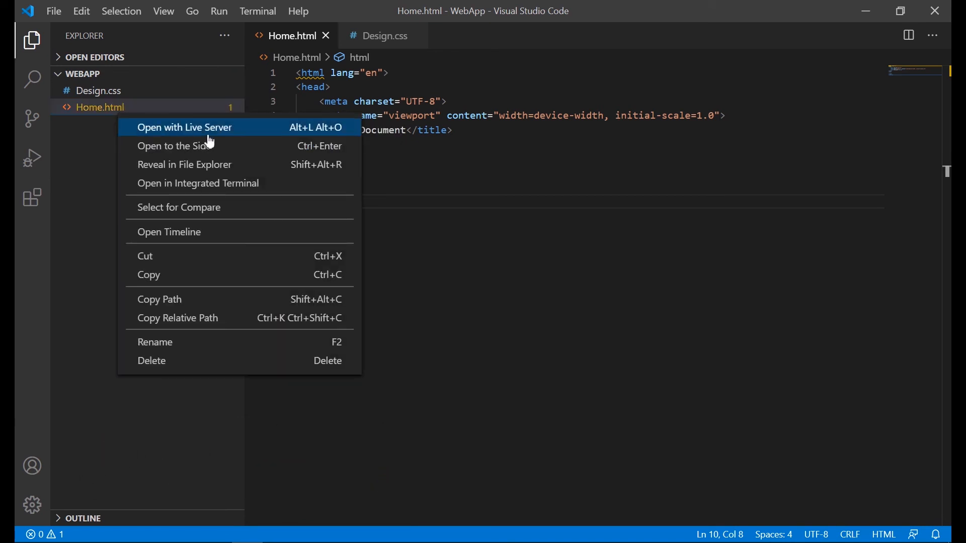
- Serve Home.html with Live Server and save a 'Hello World' h1 heading in its body
key(Escape)
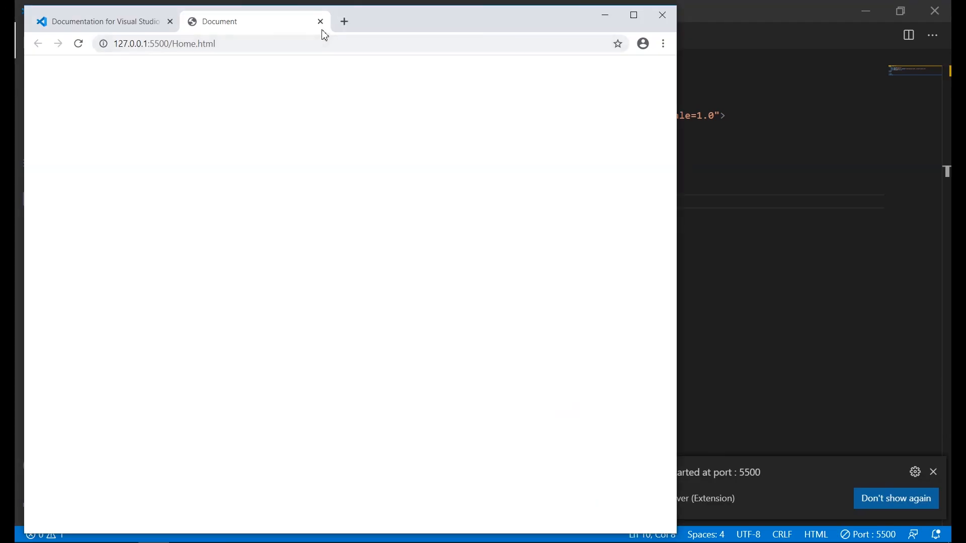
mouse_move(402, 25)
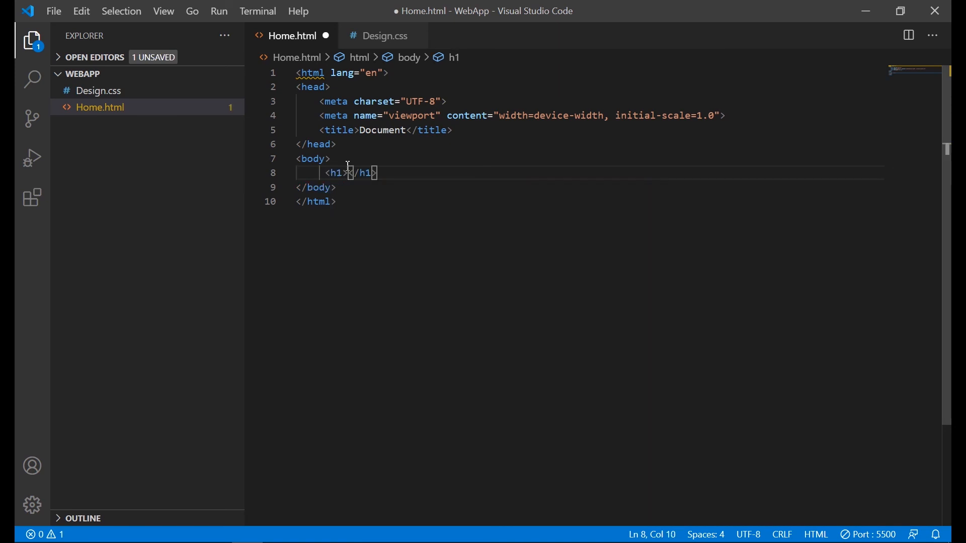
text(Hello World)
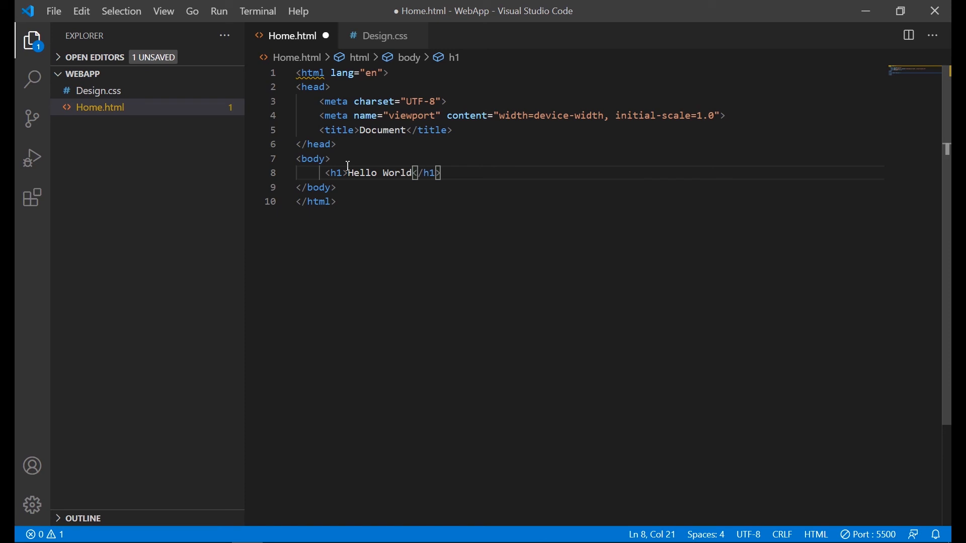
key(ctrl+s)
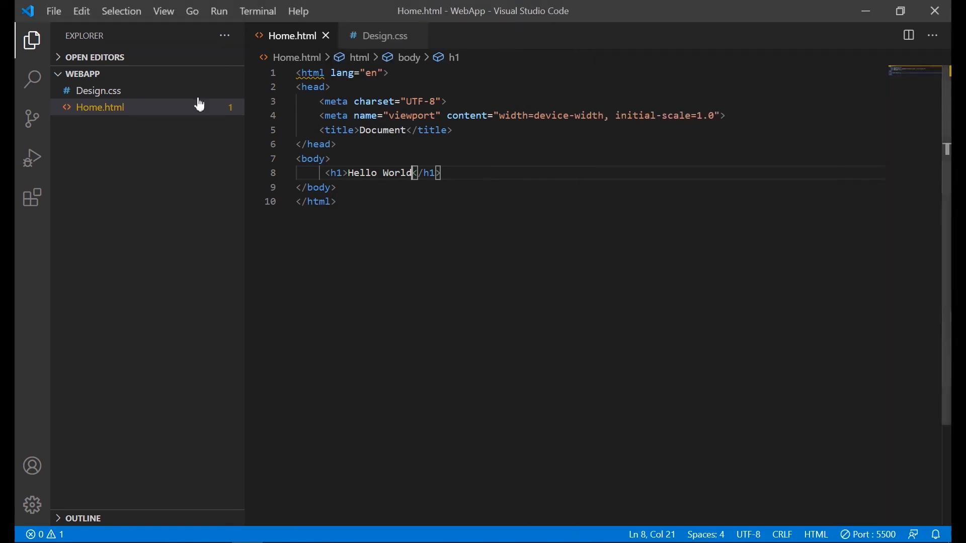
- Run 'Show Live Server Preview' from the Command Palette to show the page beside the code
key(ctrl+shift+p)
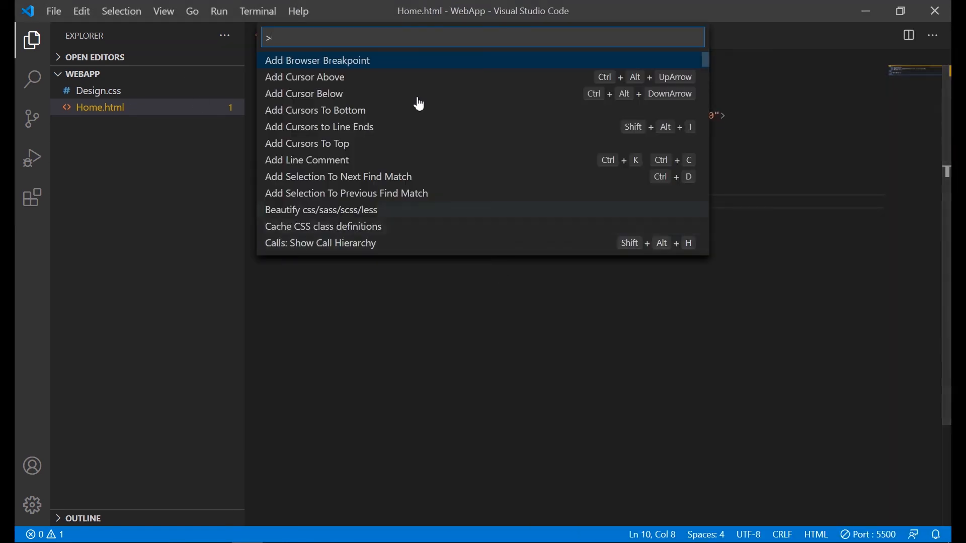
text(preview)
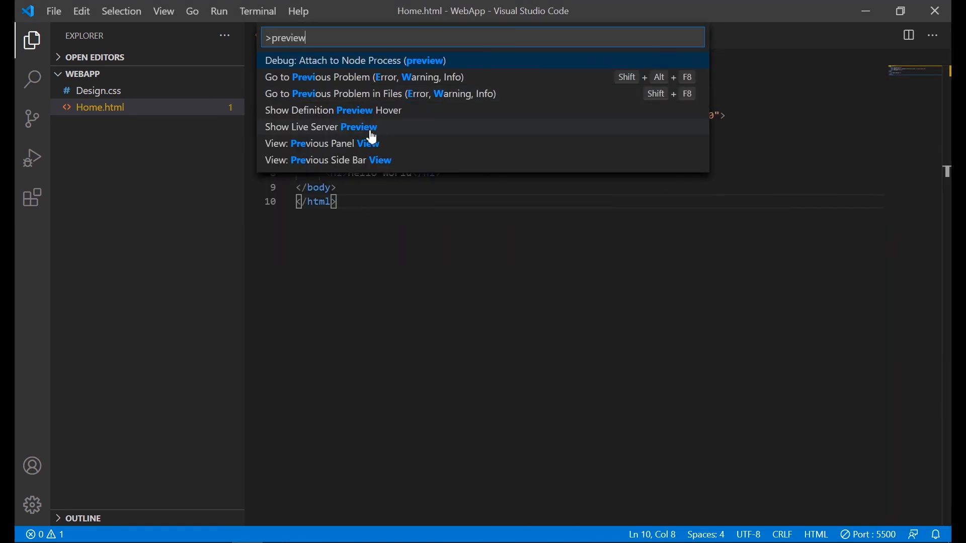
mouse_move(357, 130)
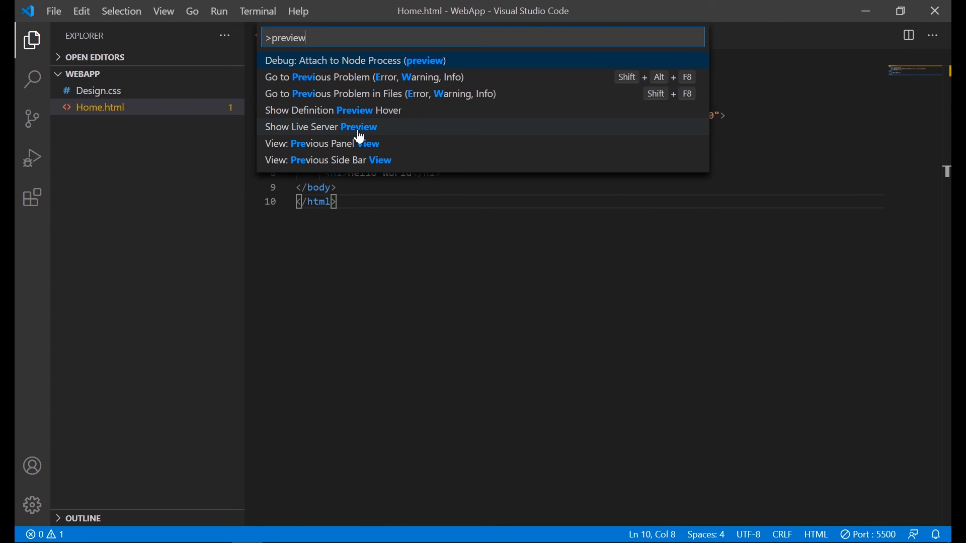
click(320, 127)
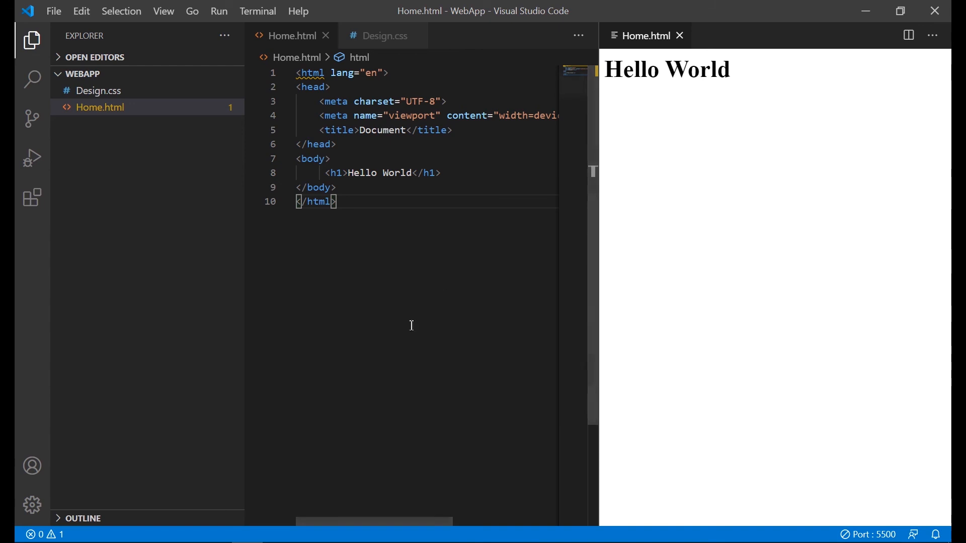
mouse_move(414, 309)
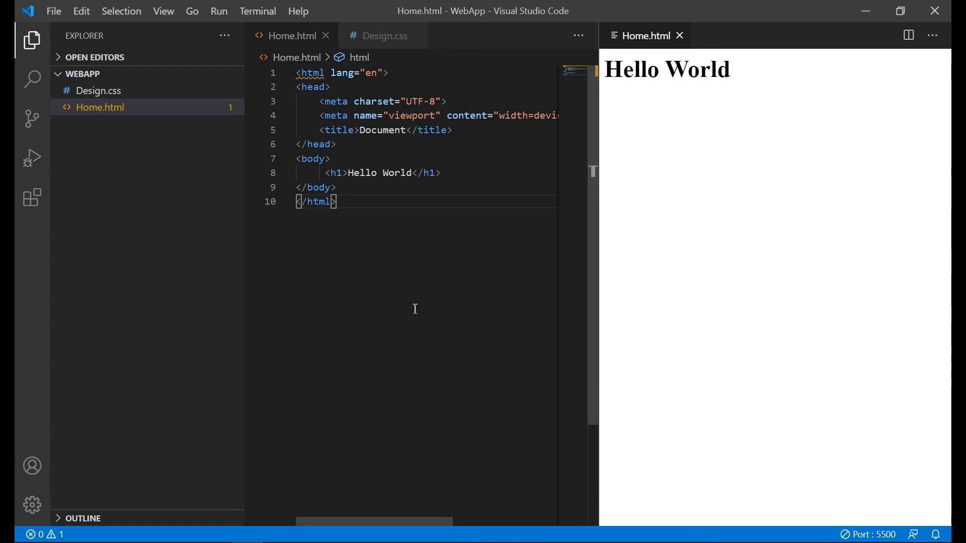
- Add a <p> with lorem text after the Hello World heading and save
click(416, 173)
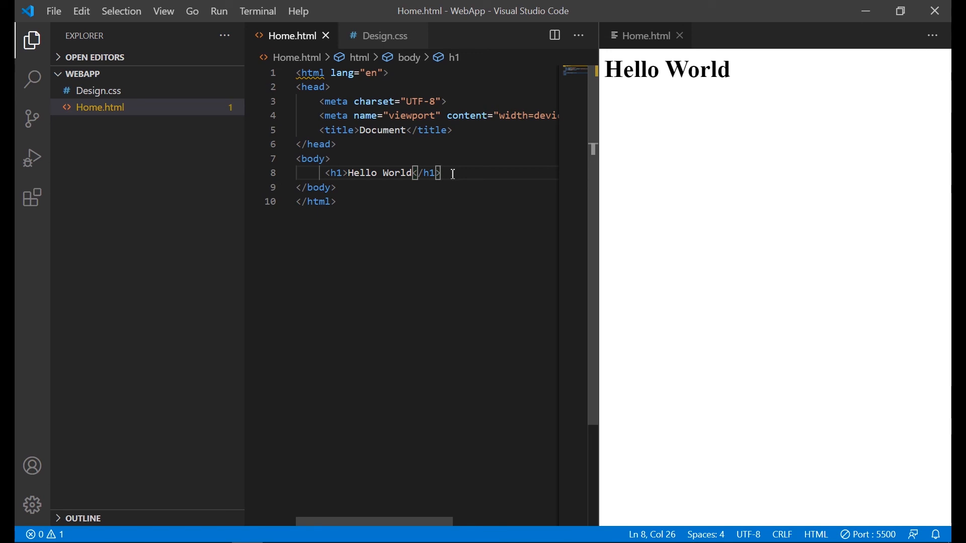
text(p)
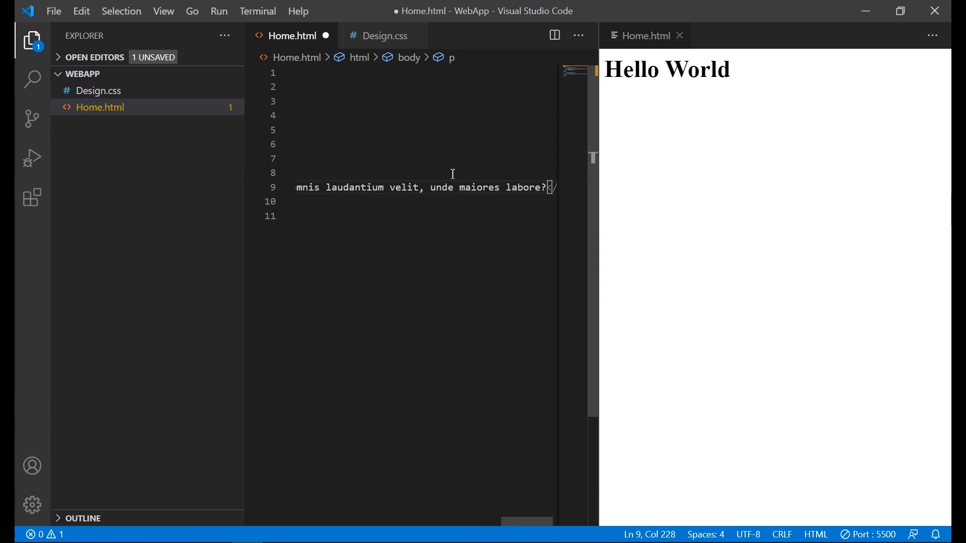
key(ctrl+s)
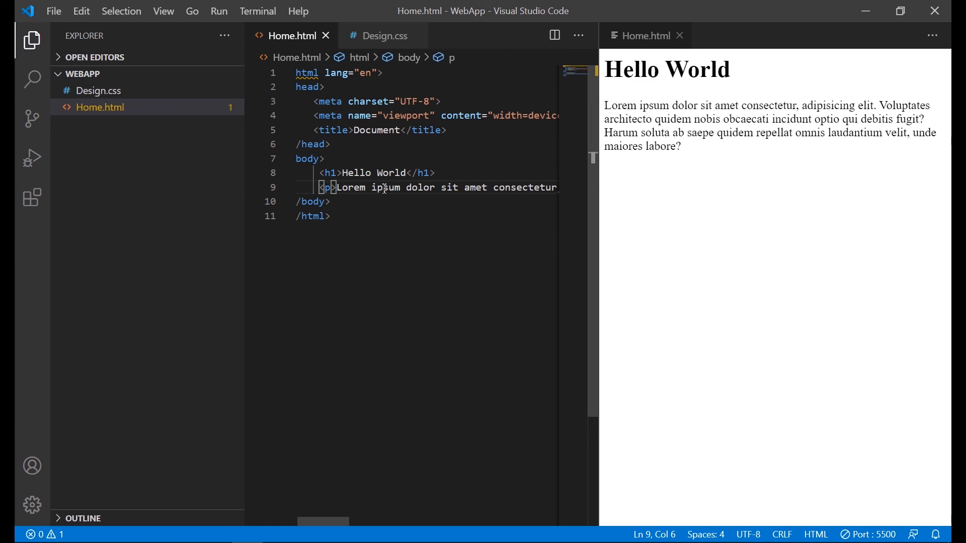
mouse_move(676, 156)
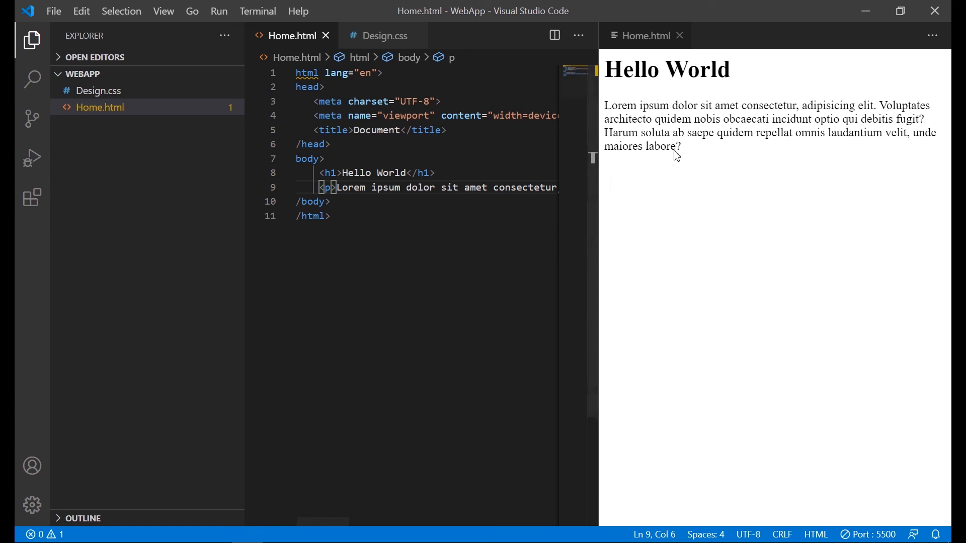
mouse_move(691, 199)
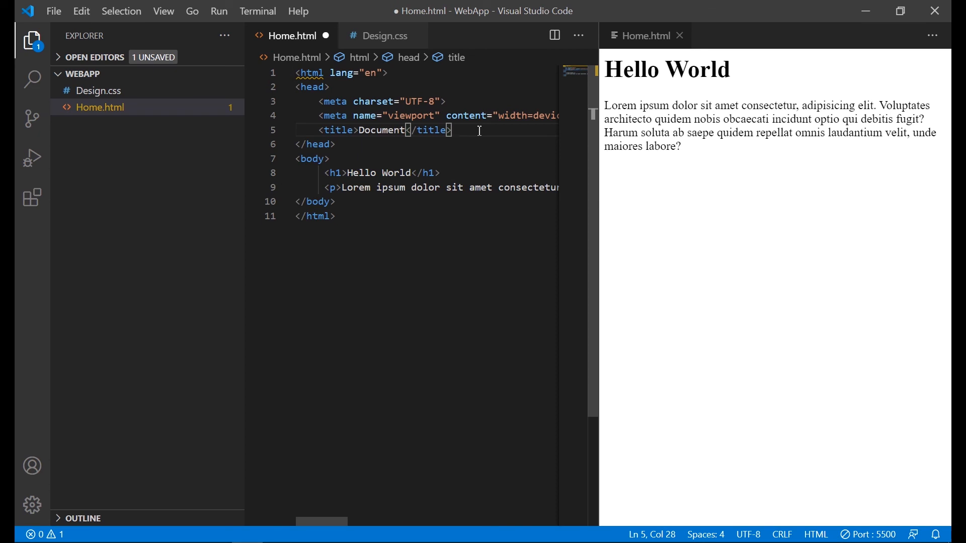
- Add a link:css element in the head with href set to Design.css
key(Enter)
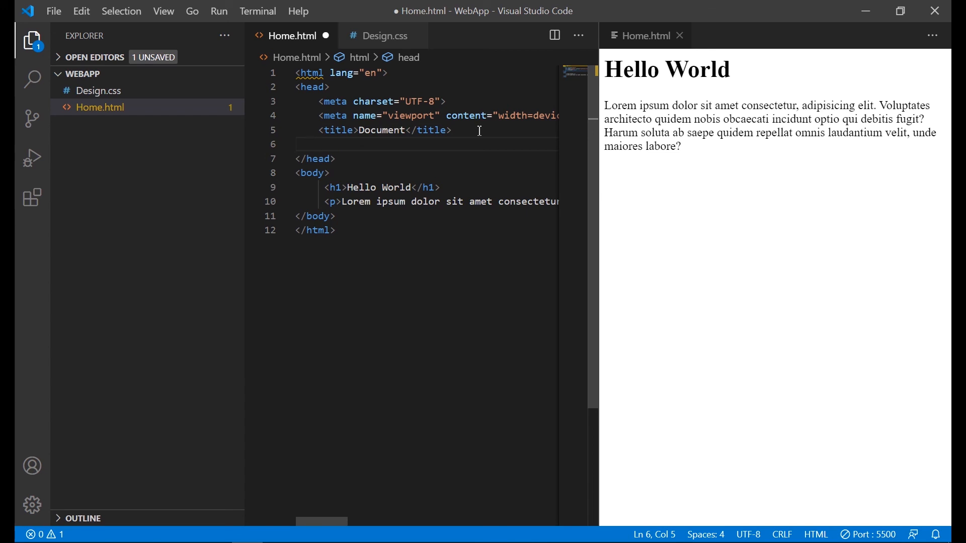
text(st)
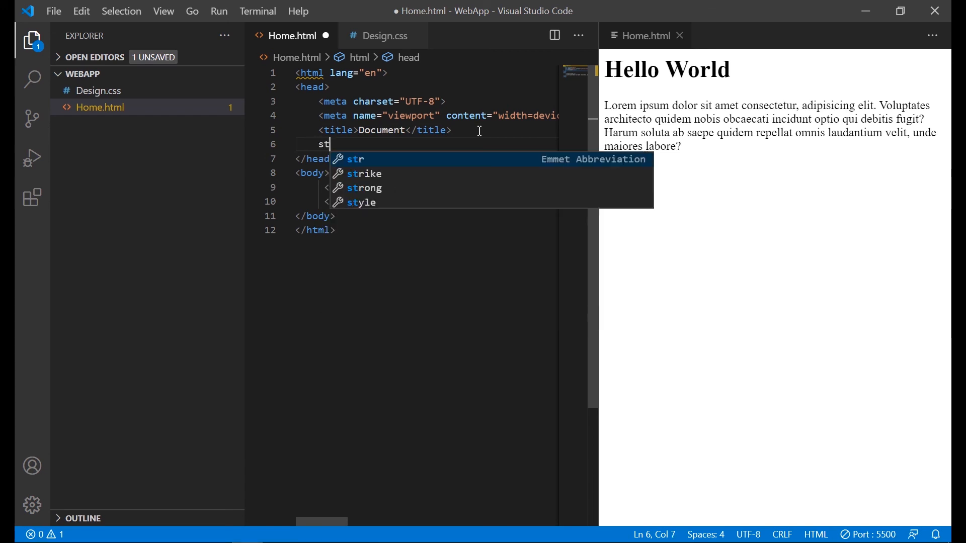
text(li)
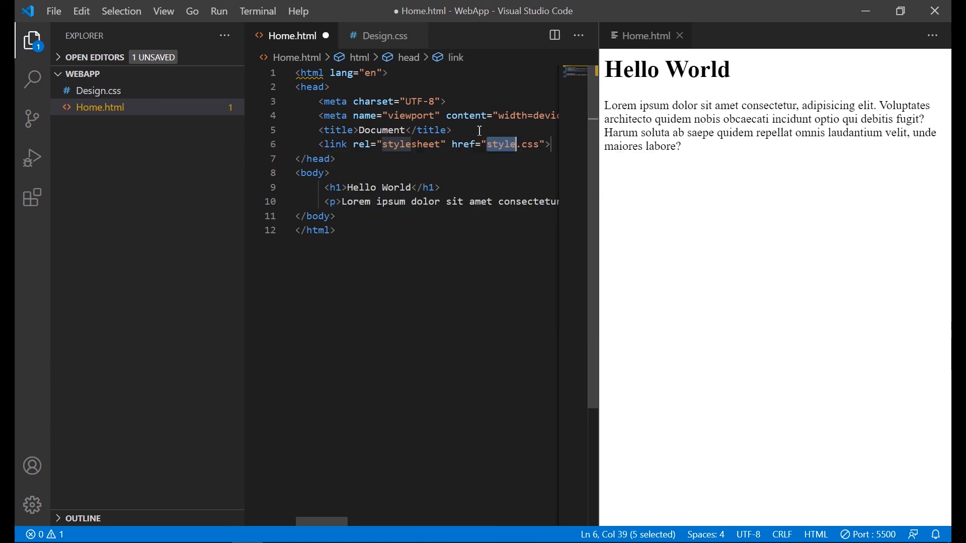
text(Des)
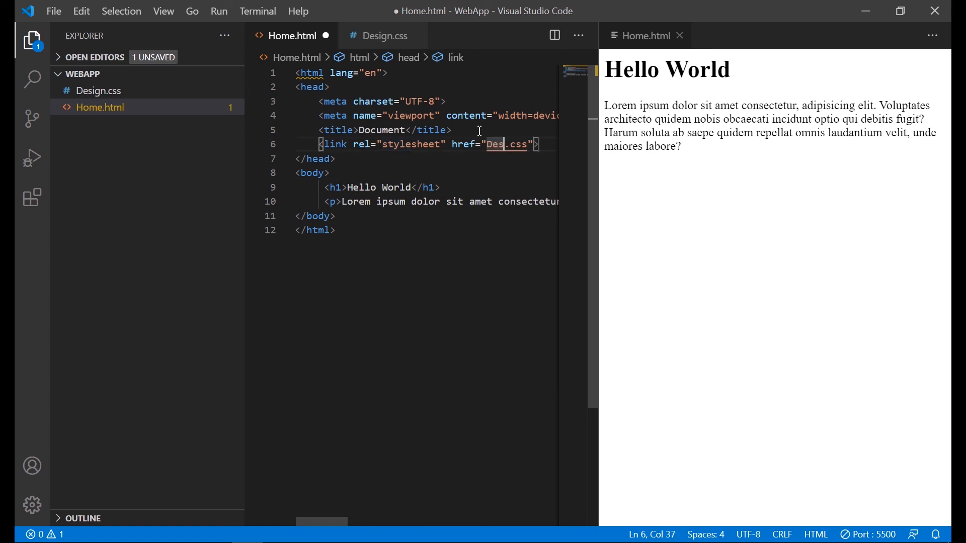
text(ign)
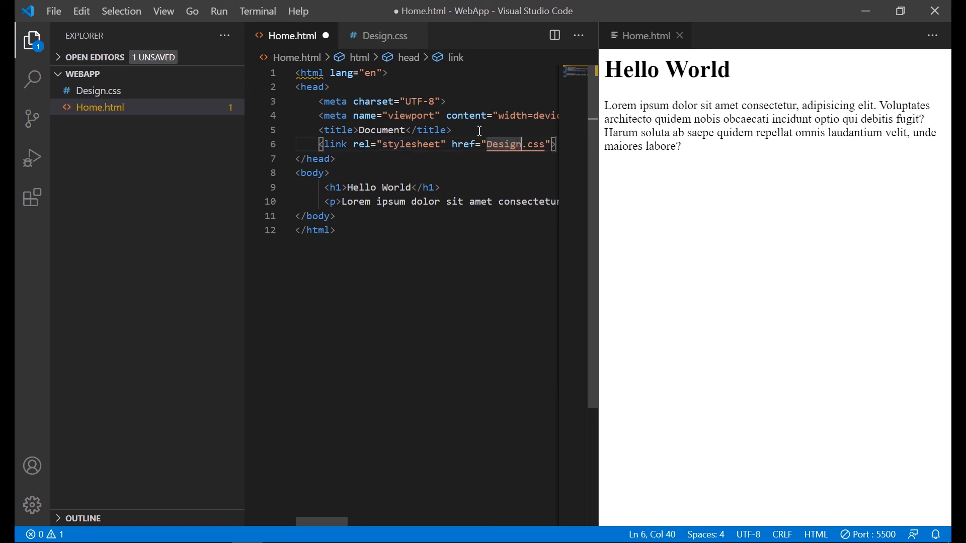
click(336, 158)
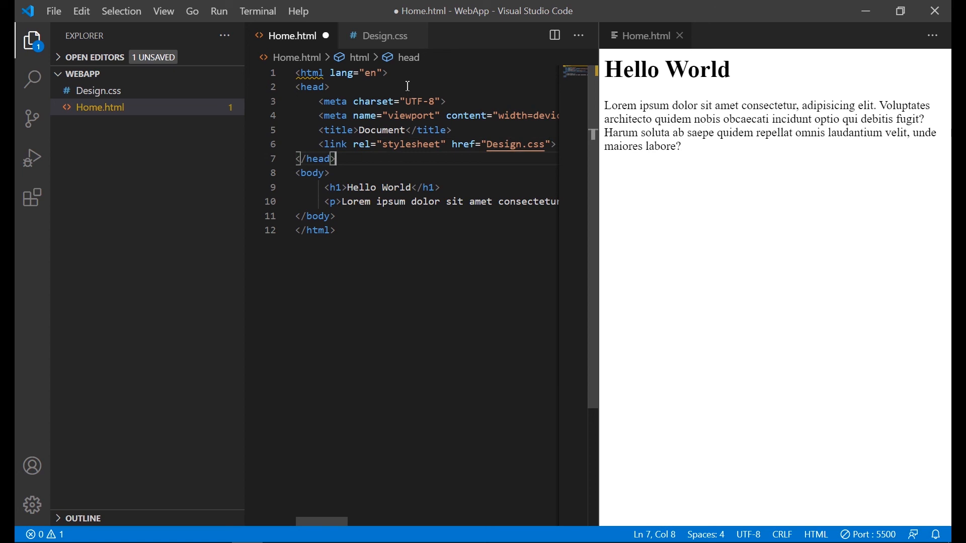
- In Design.css, add the rule p{color: blue;} and save
click(382, 35)
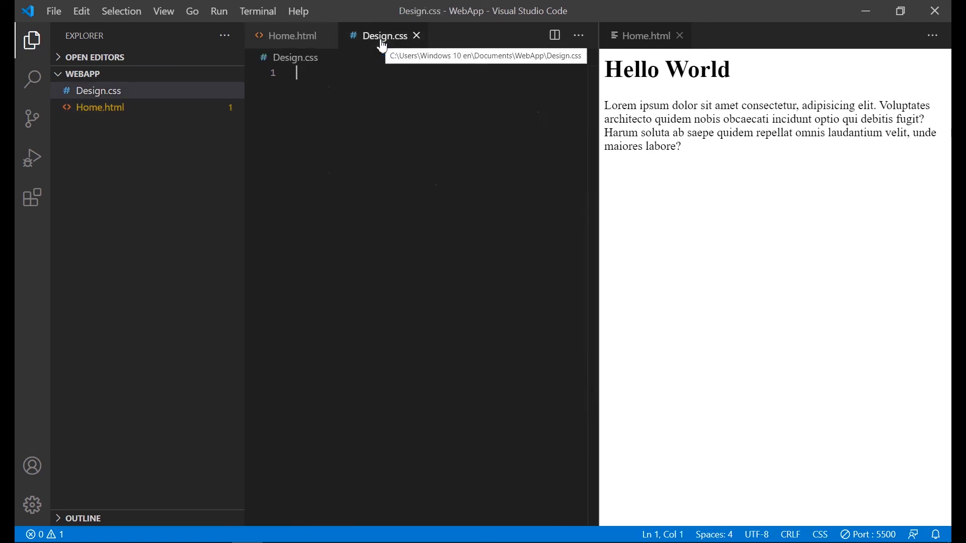
mouse_move(362, 89)
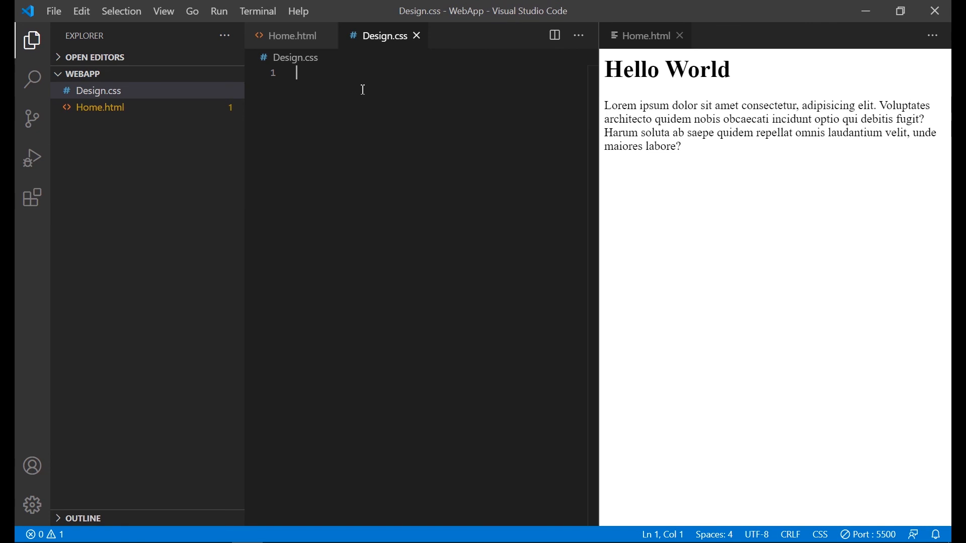
text(p{)
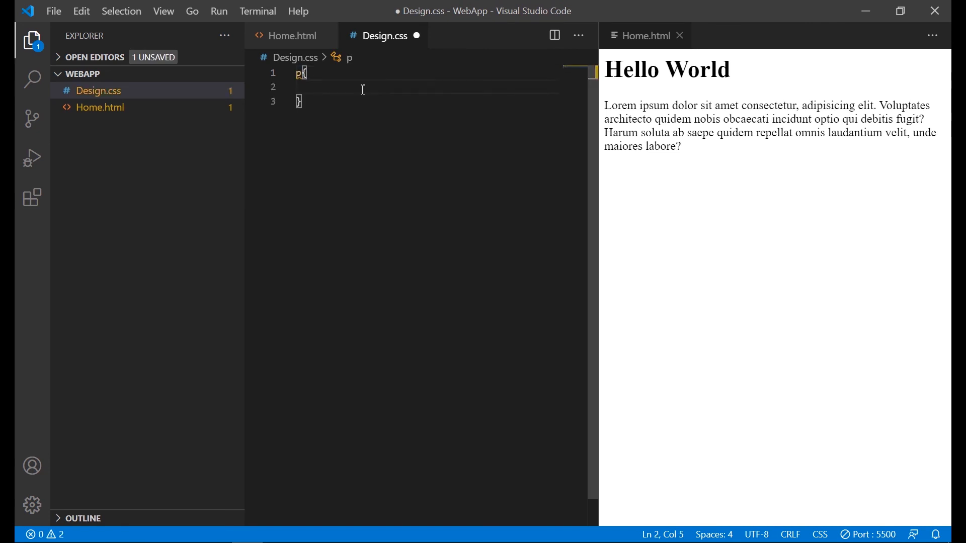
text(color: blue;)
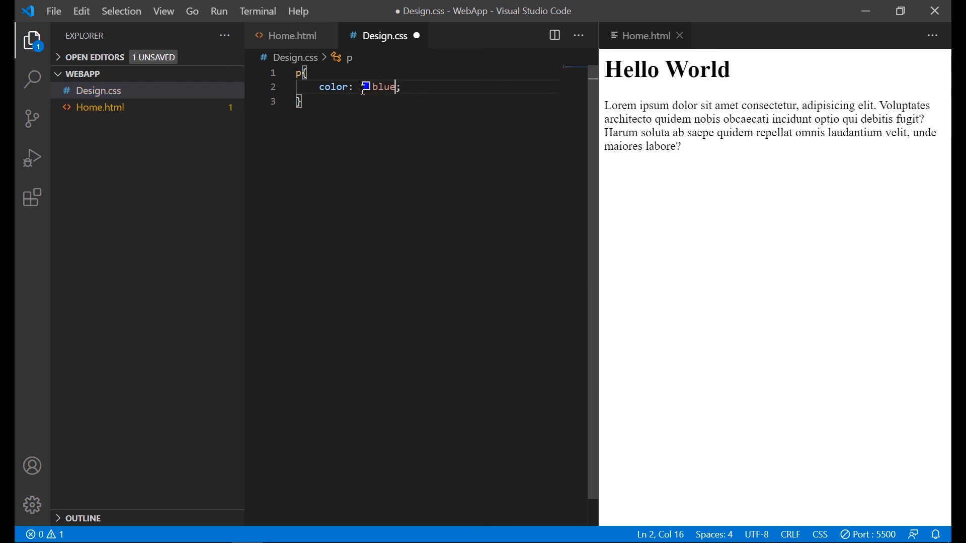
key(ctrl+s)
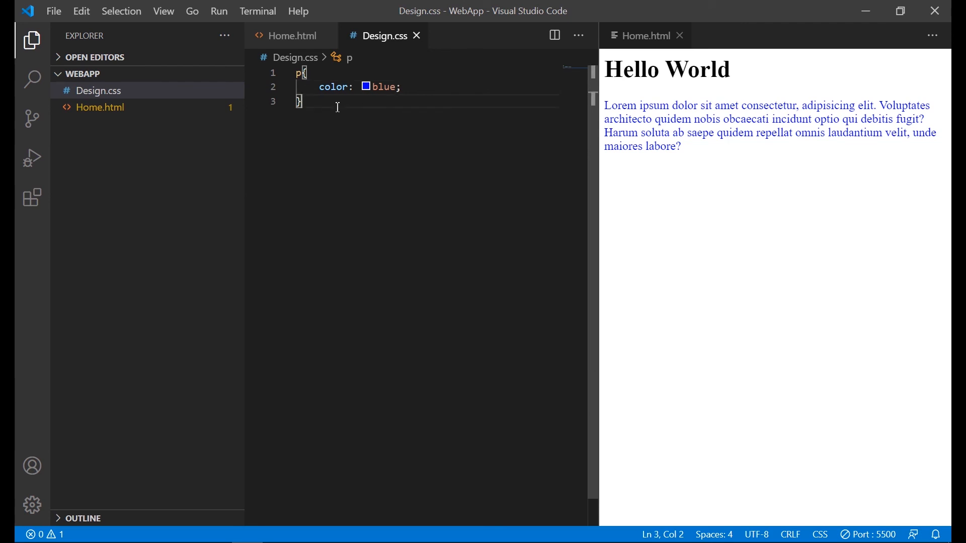
- Add the rule h1{color: red;} below it and save
key(Enter)
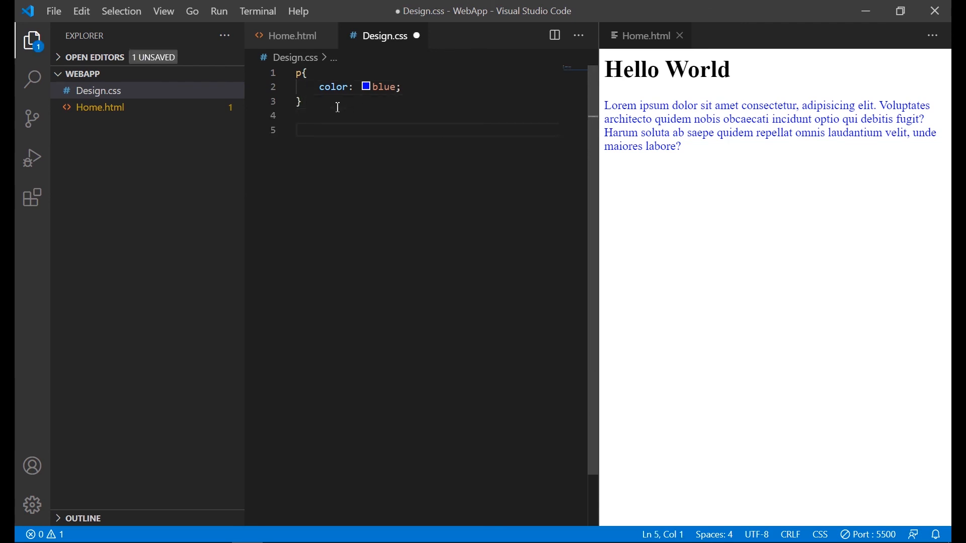
text(h1{)
text(color: ;)
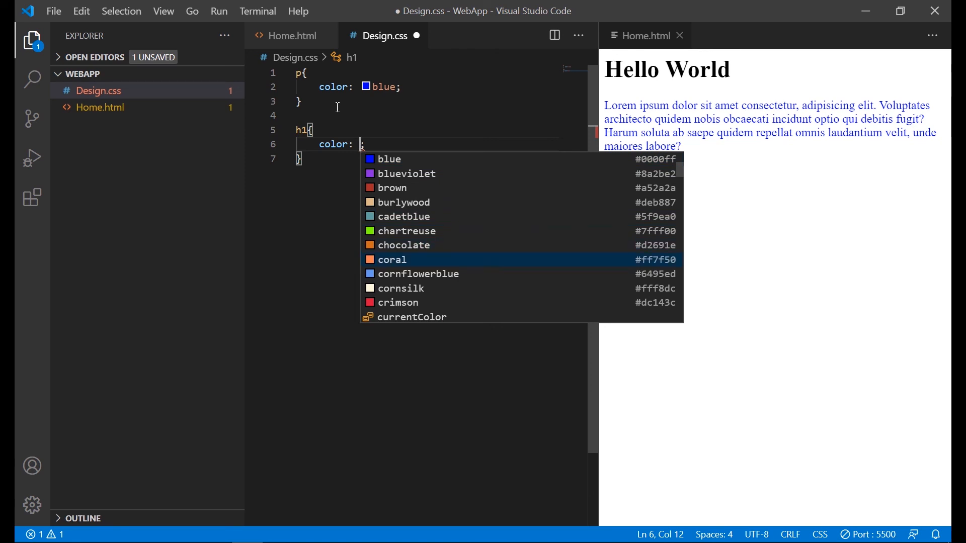
text(red)
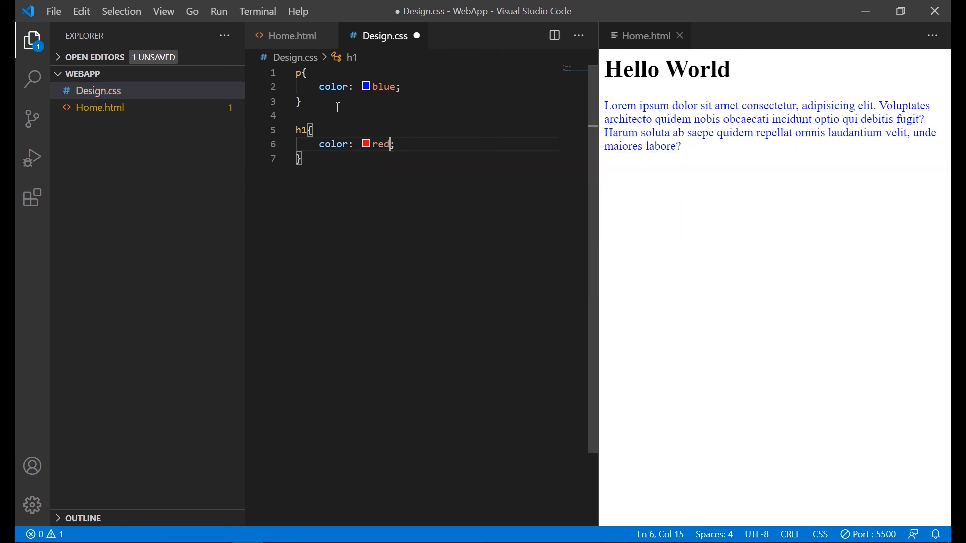
key(ctrl+s)
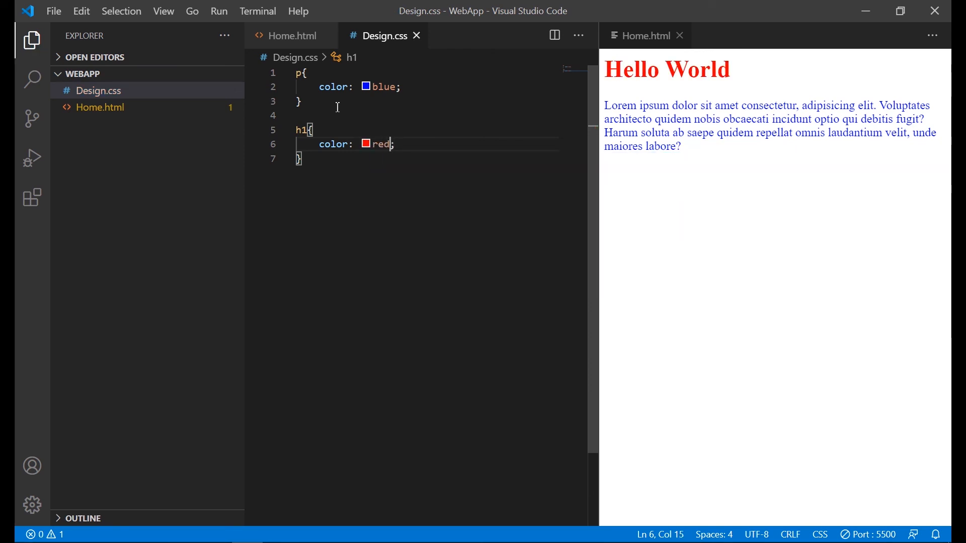
mouse_move(290, 35)
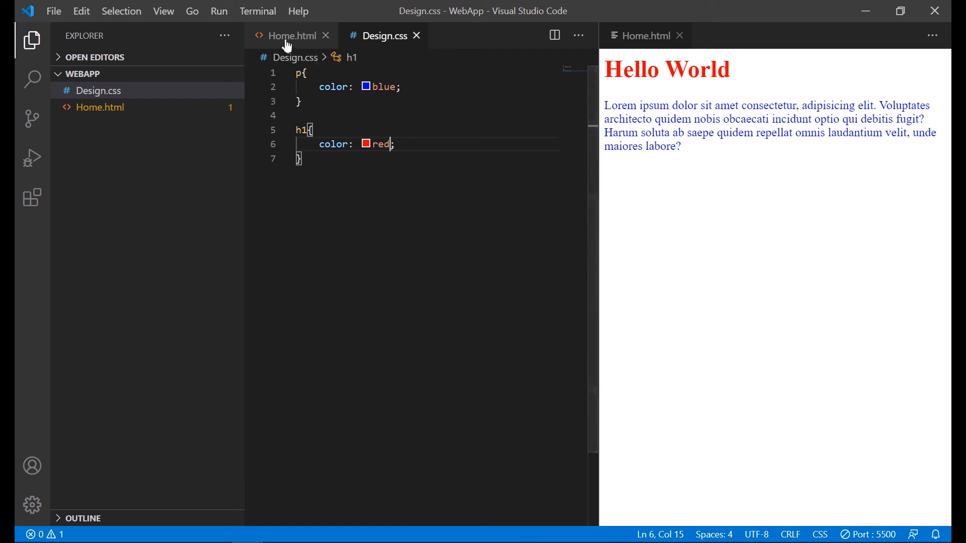
- Add a second lorem <p> below the first in Home.html and save
click(289, 35)
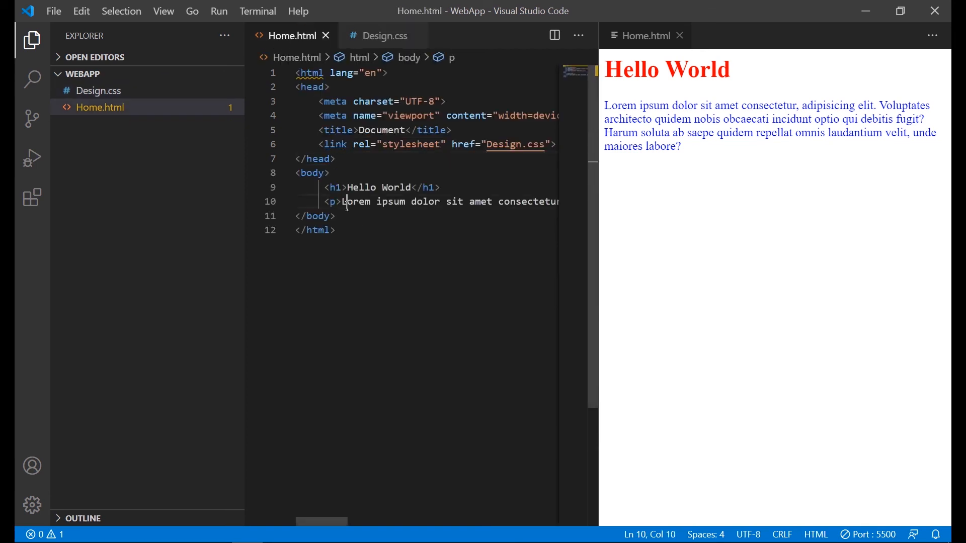
key(Return)
text(<p></p>)
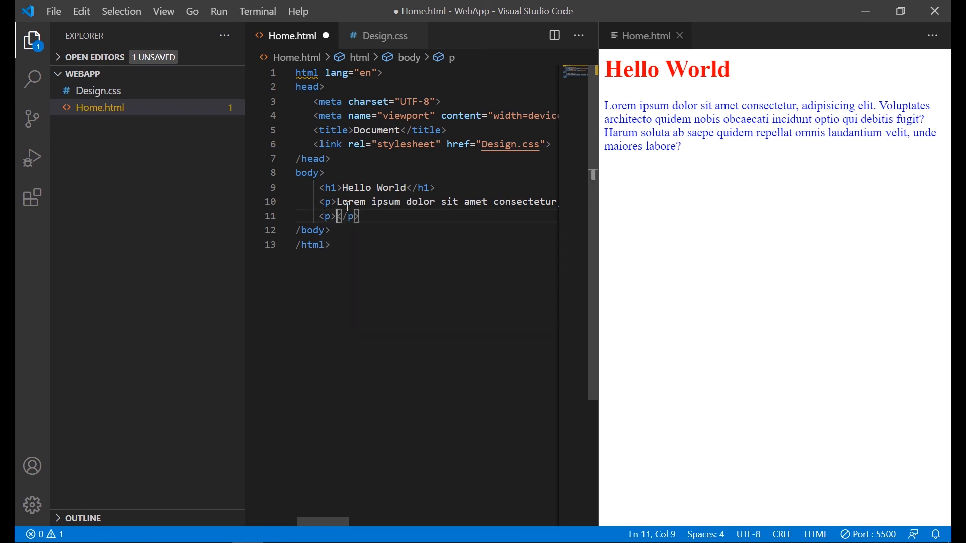
key(ctrl+s)
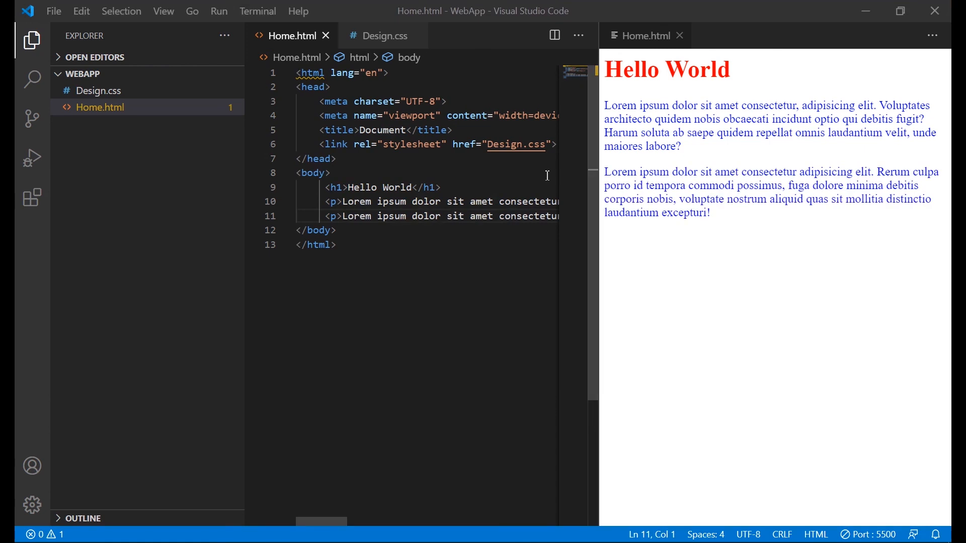
mouse_move(641, 394)
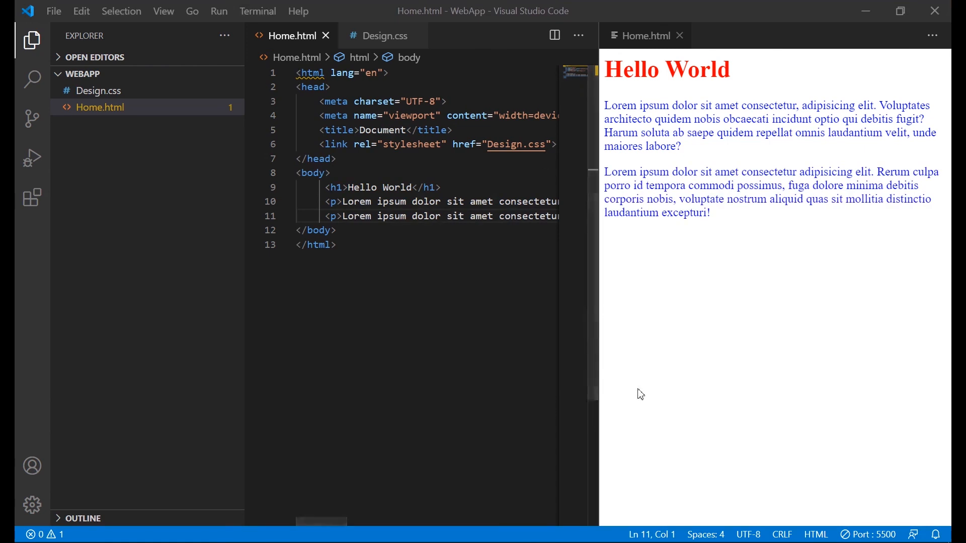